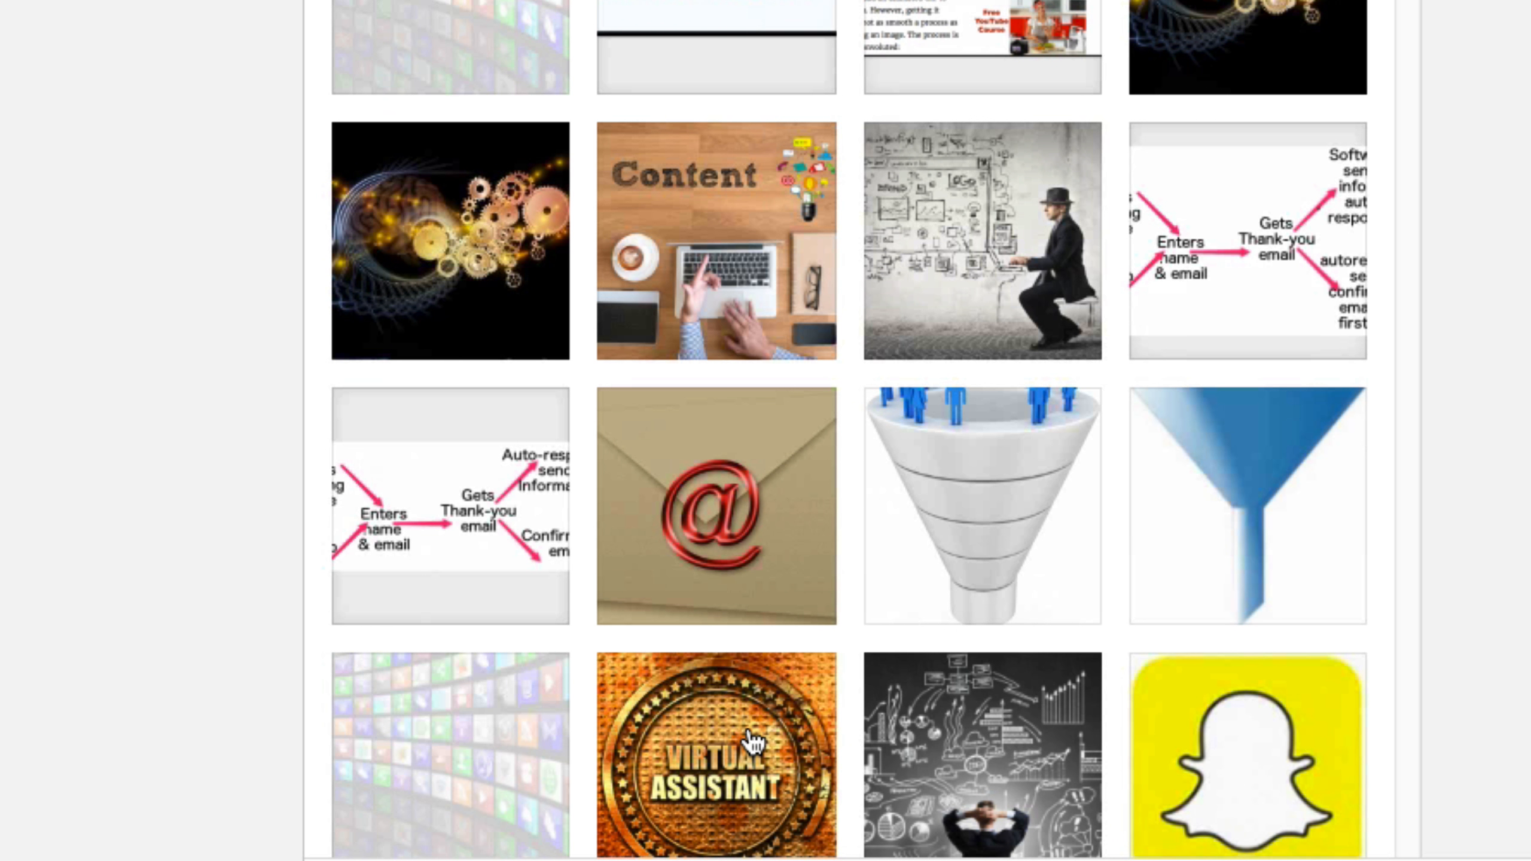
Select the Virtual Assistant badge thumbnail from the Adobe Stock gallery
click(715, 752)
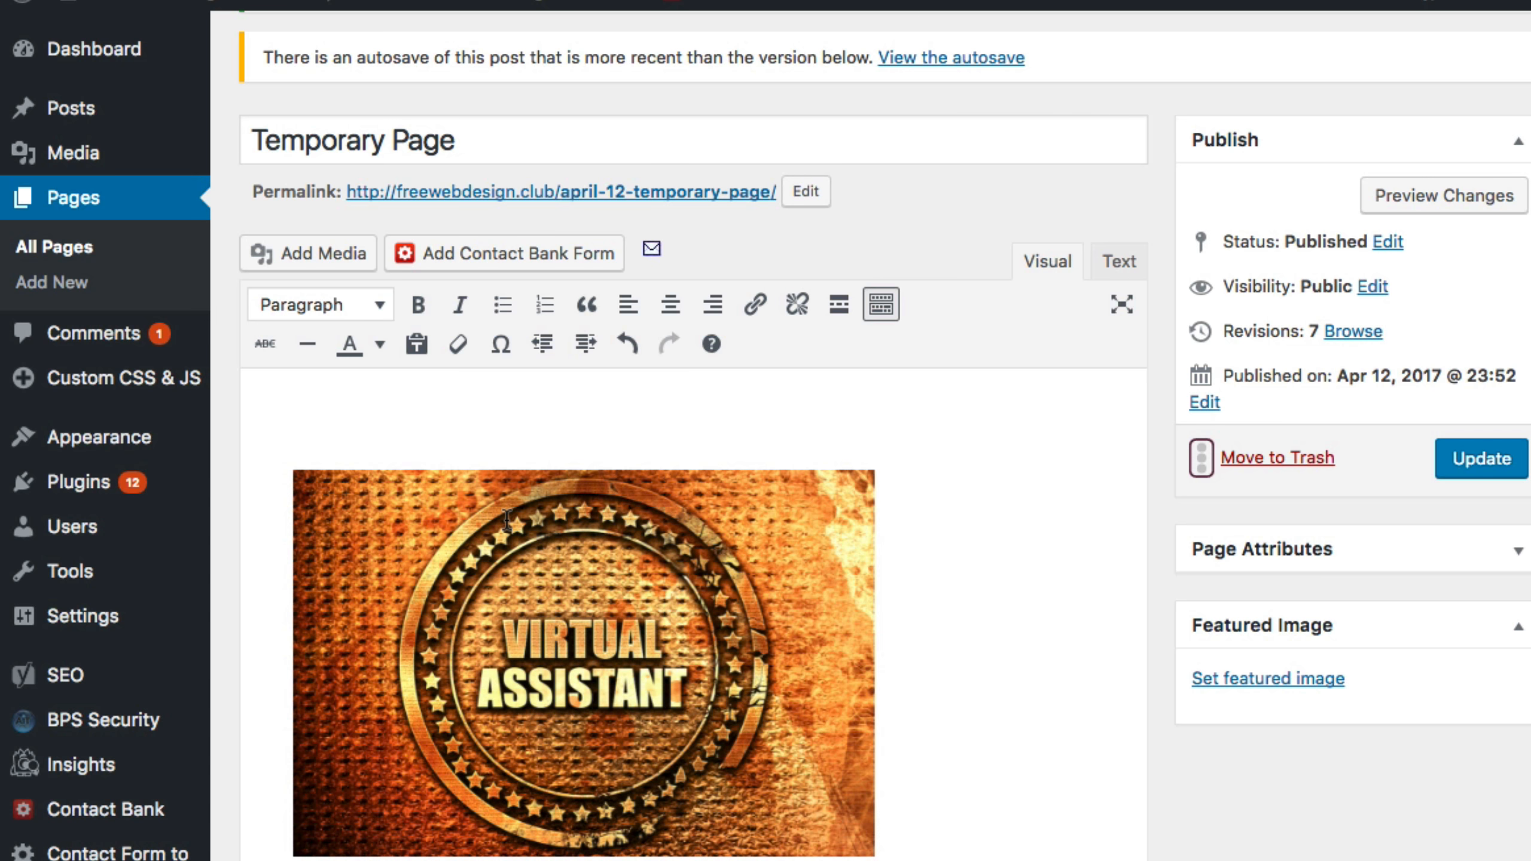
Resize the VA image, make 'Hire a VA' bold and link it to the VA page
click(582, 664)
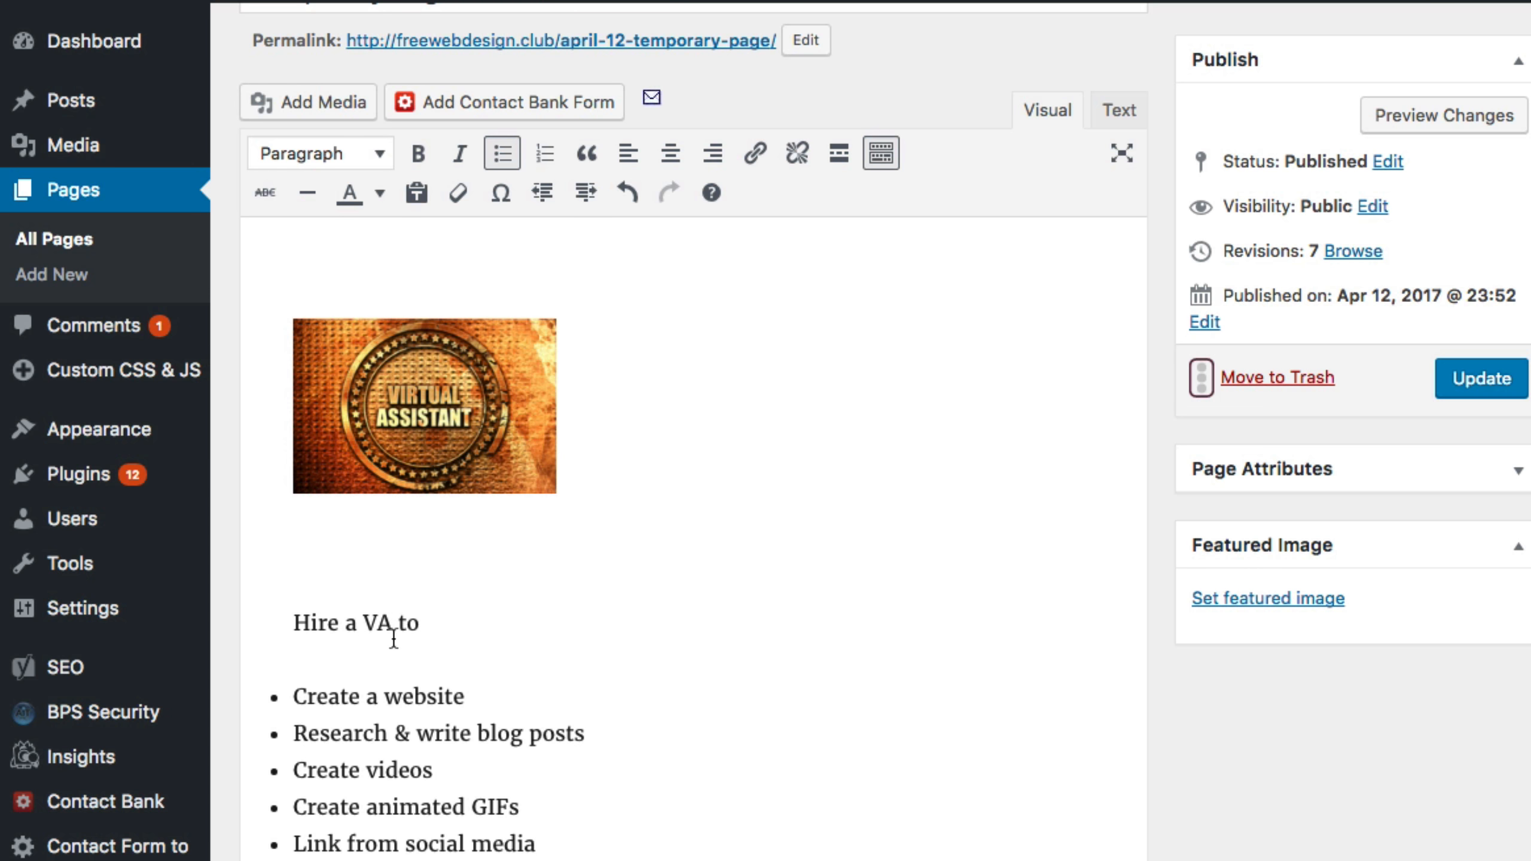
drag(395, 623, 293, 624)
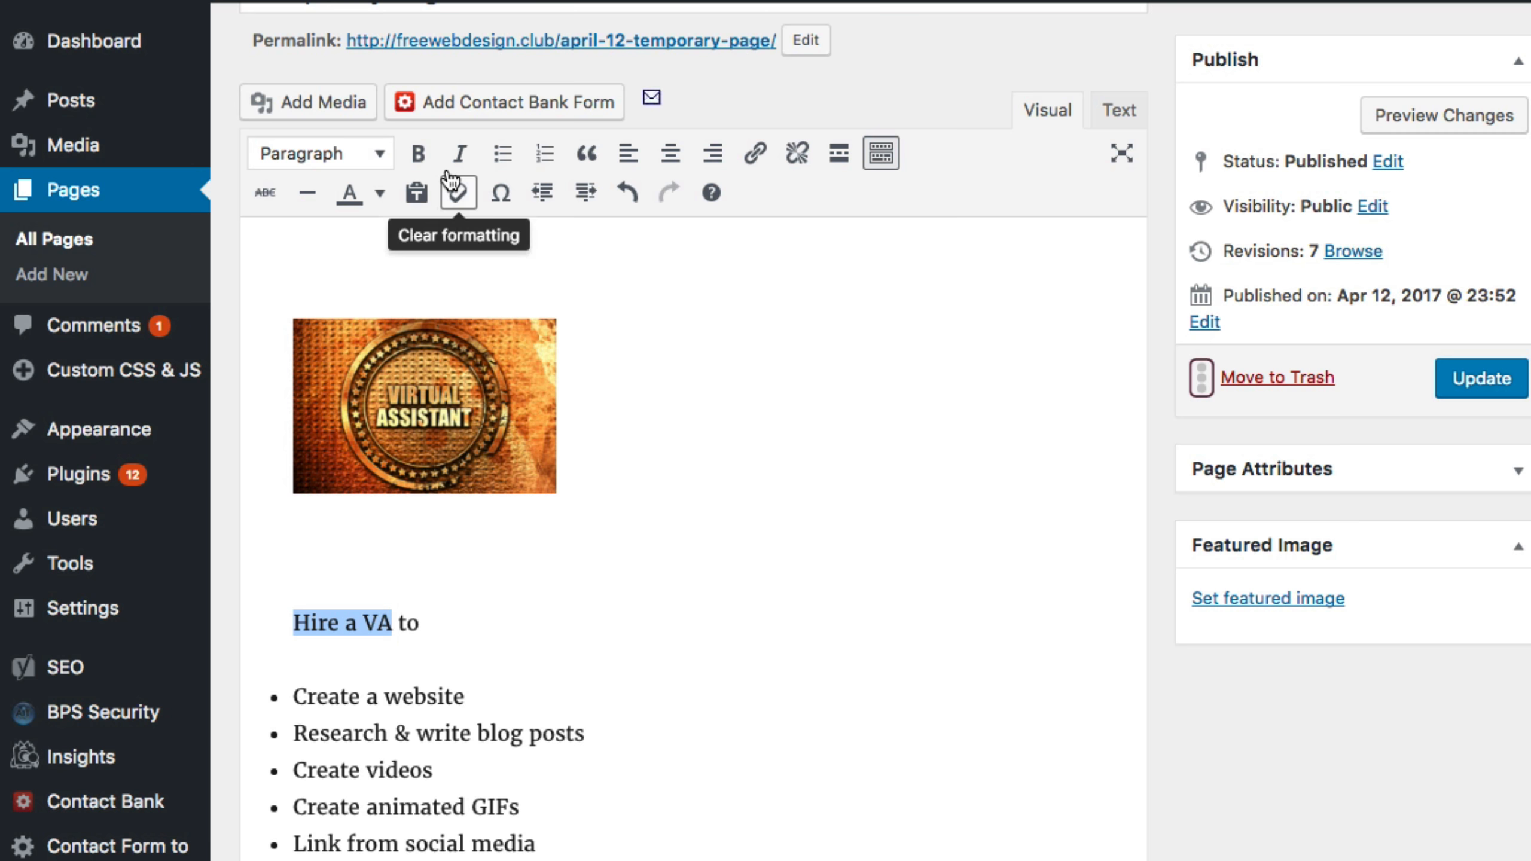
click(417, 153)
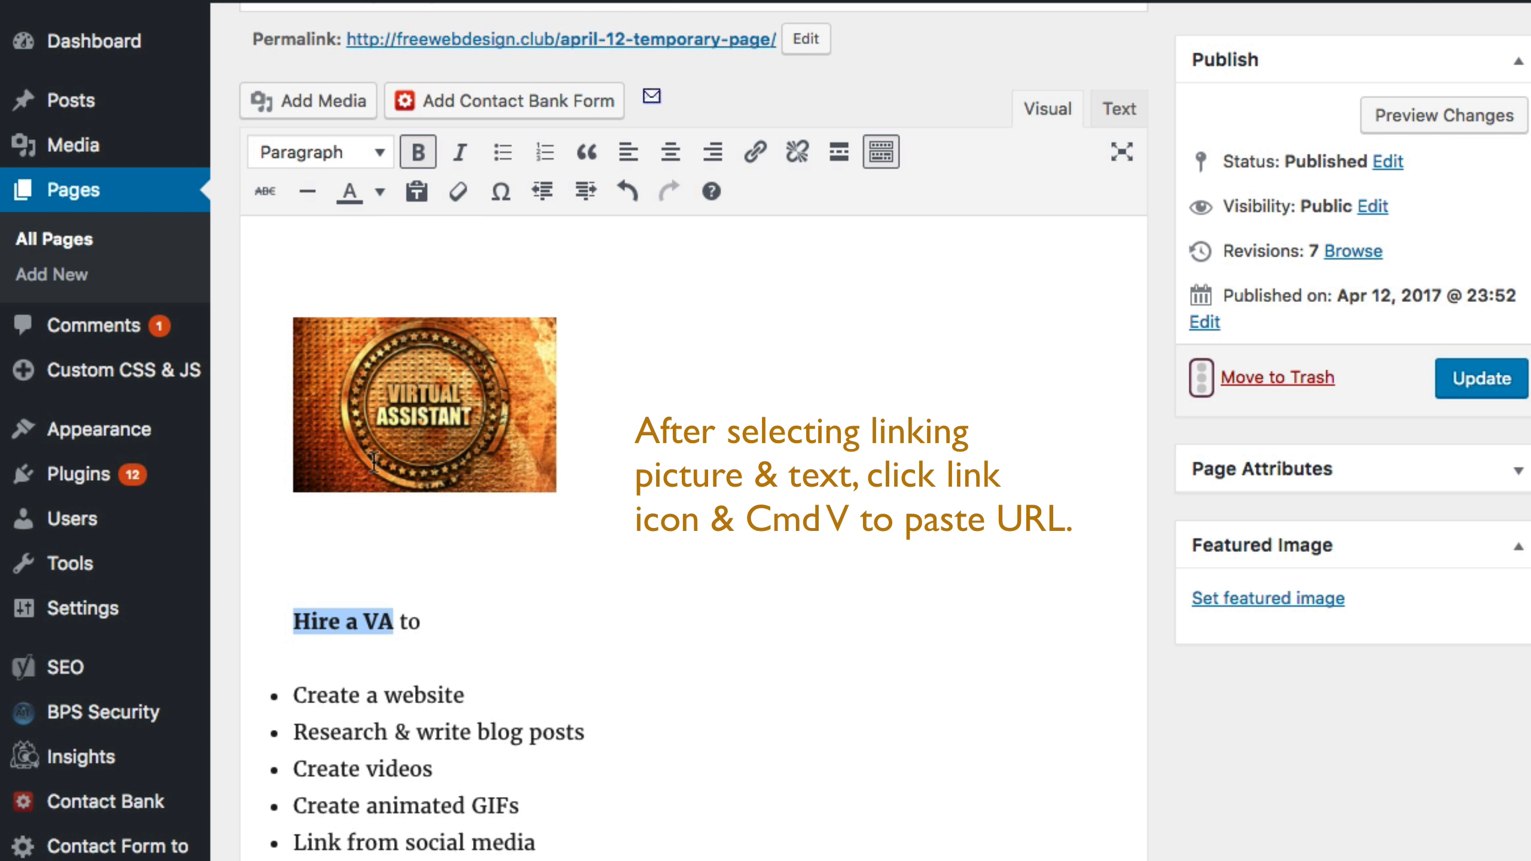
click(296, 621)
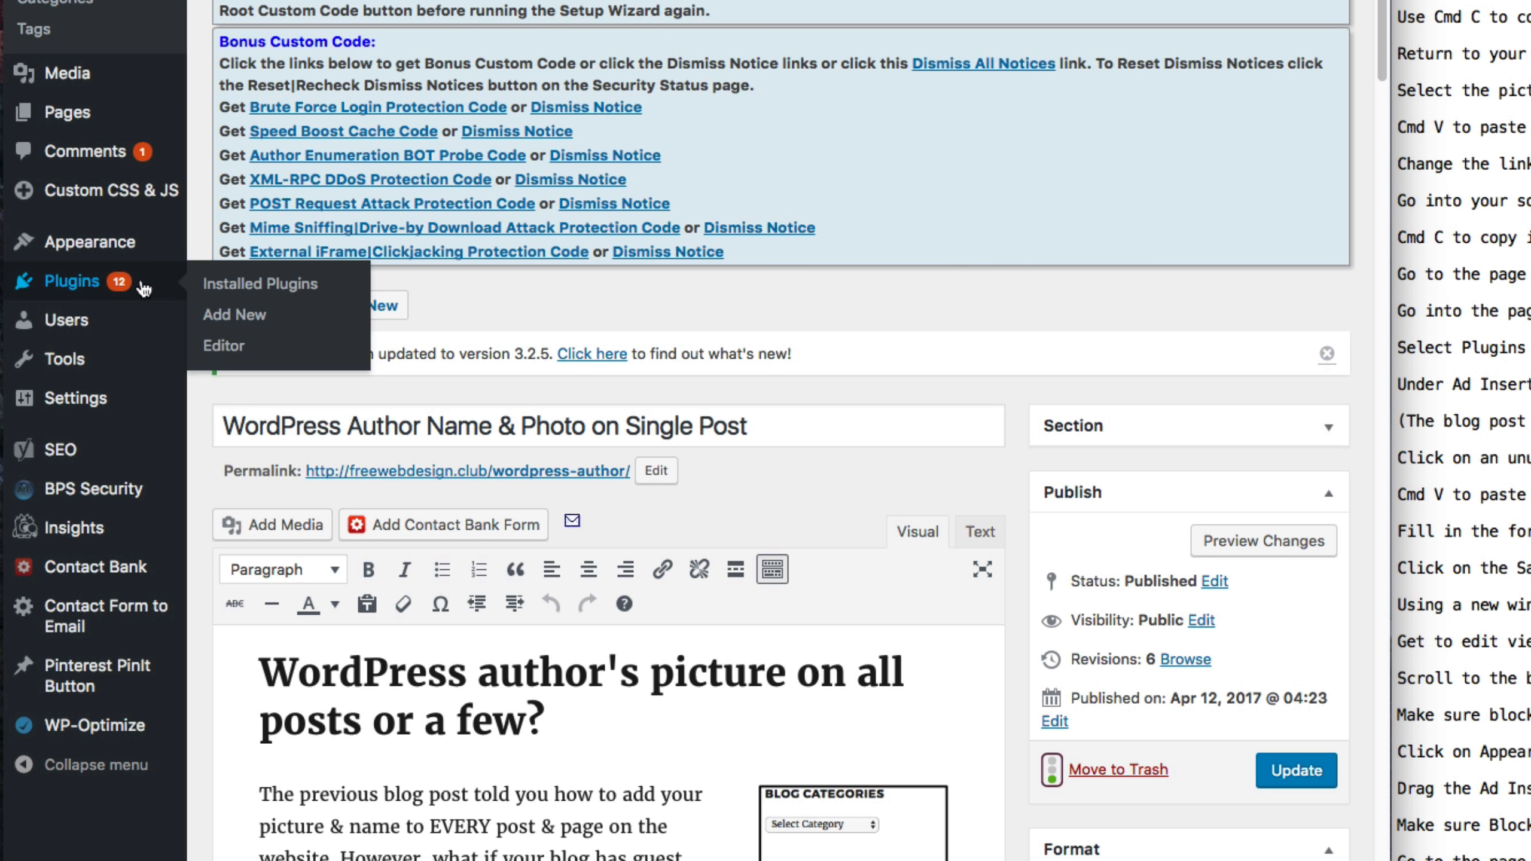
mouse_move(259, 282)
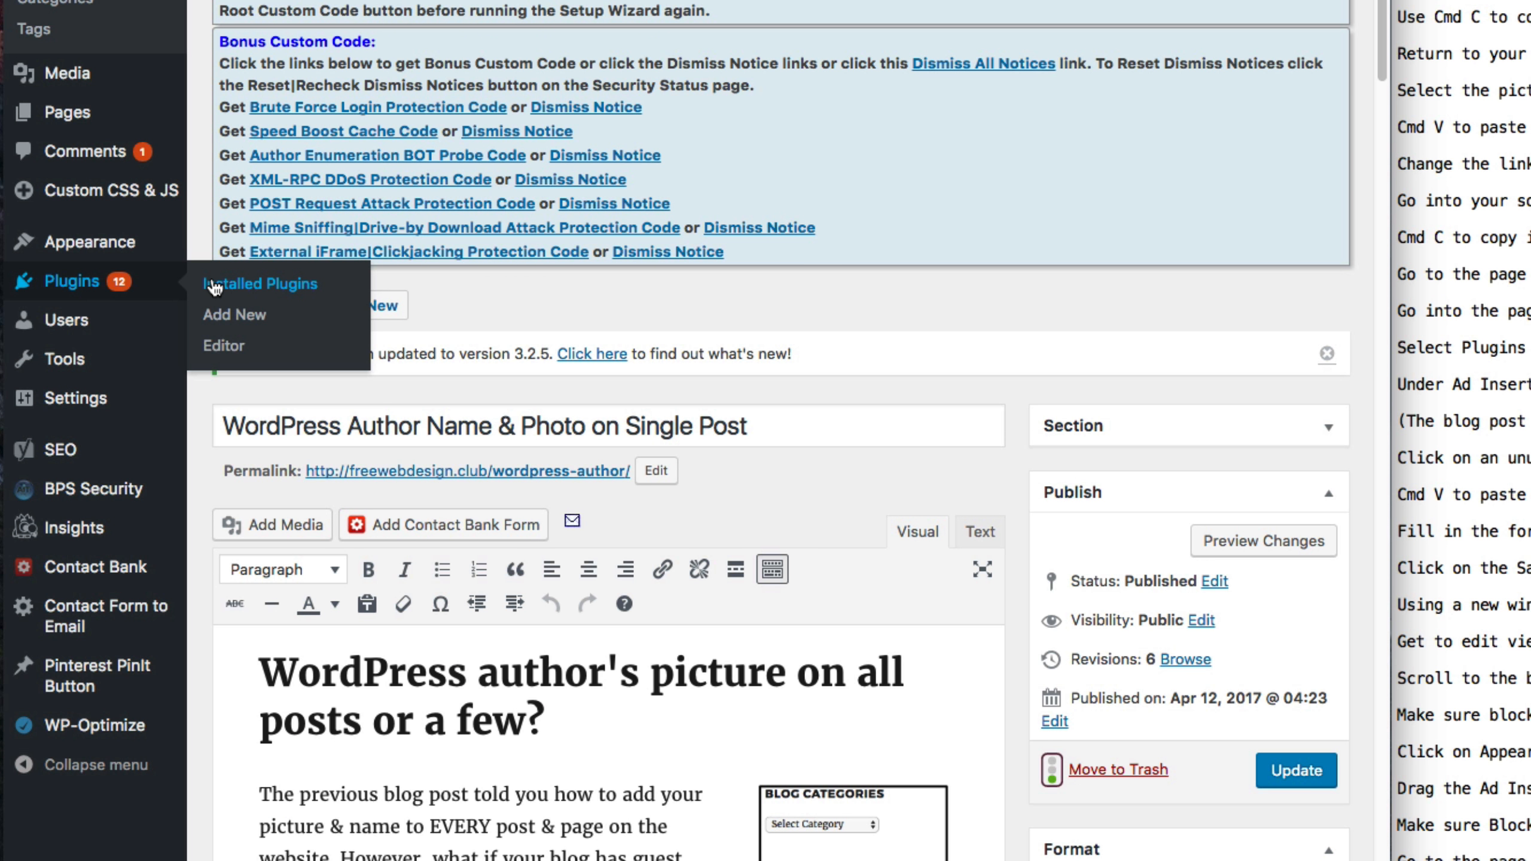
Go to Installed Plugins and reach the Ad Inserter settings page
click(261, 283)
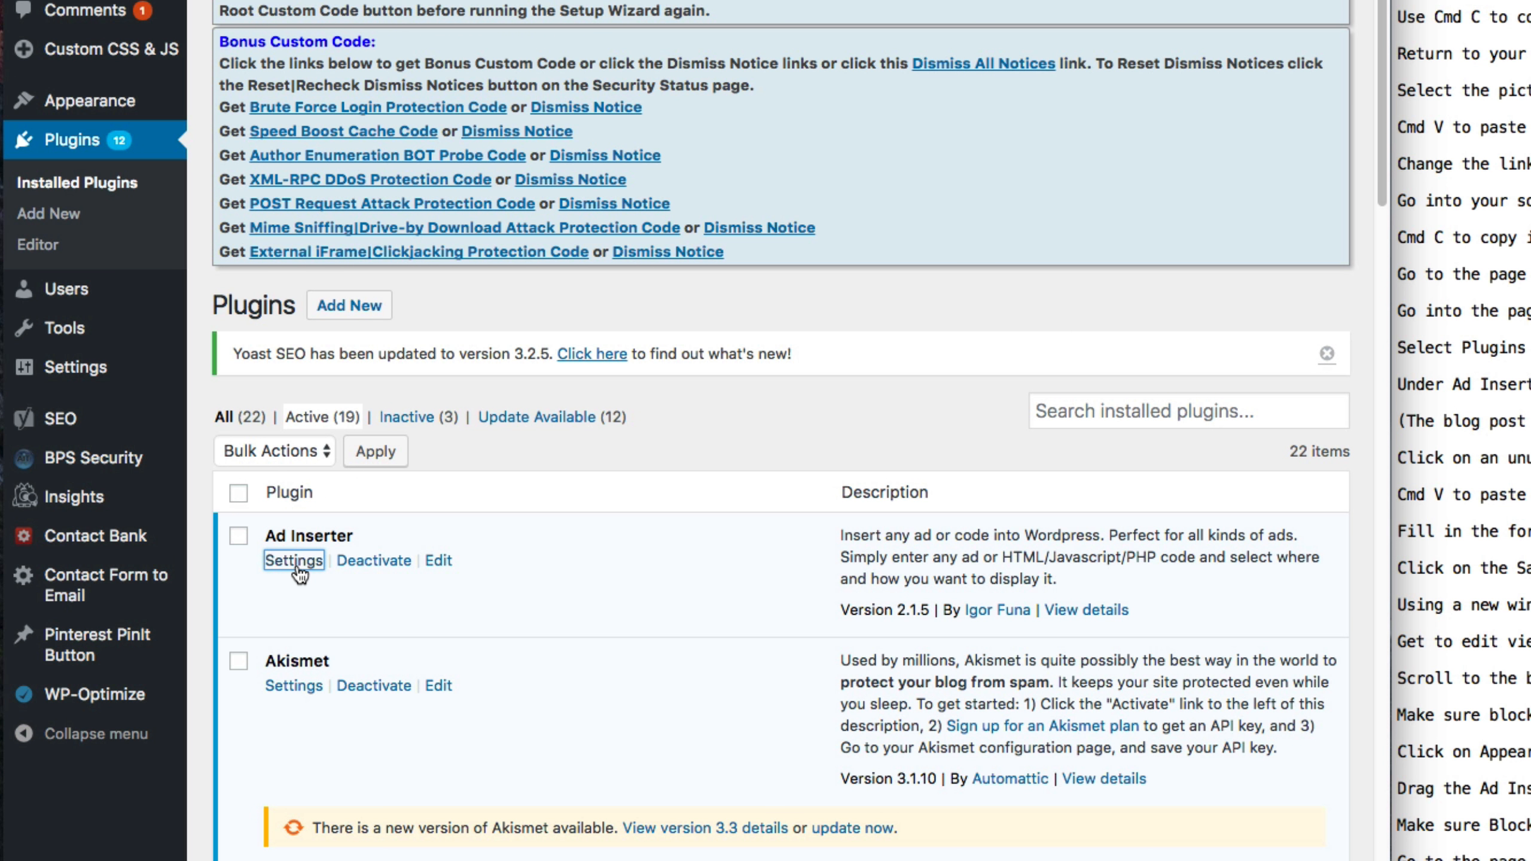
click(293, 561)
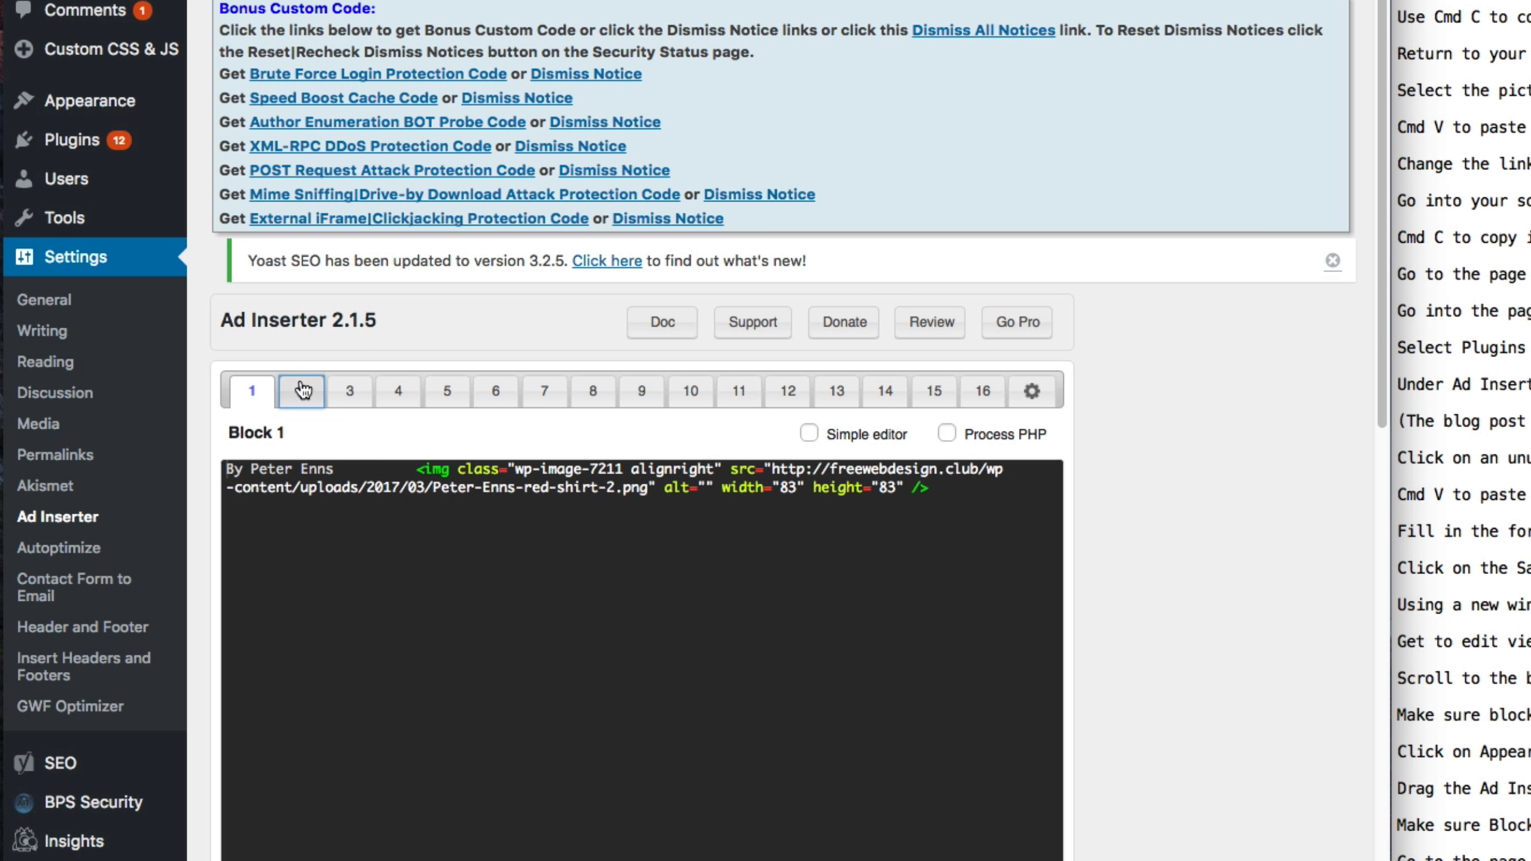
Copy block 2's code into block 3 and move the </a> after </strong> so the link wraps image and Hire a VA
click(302, 391)
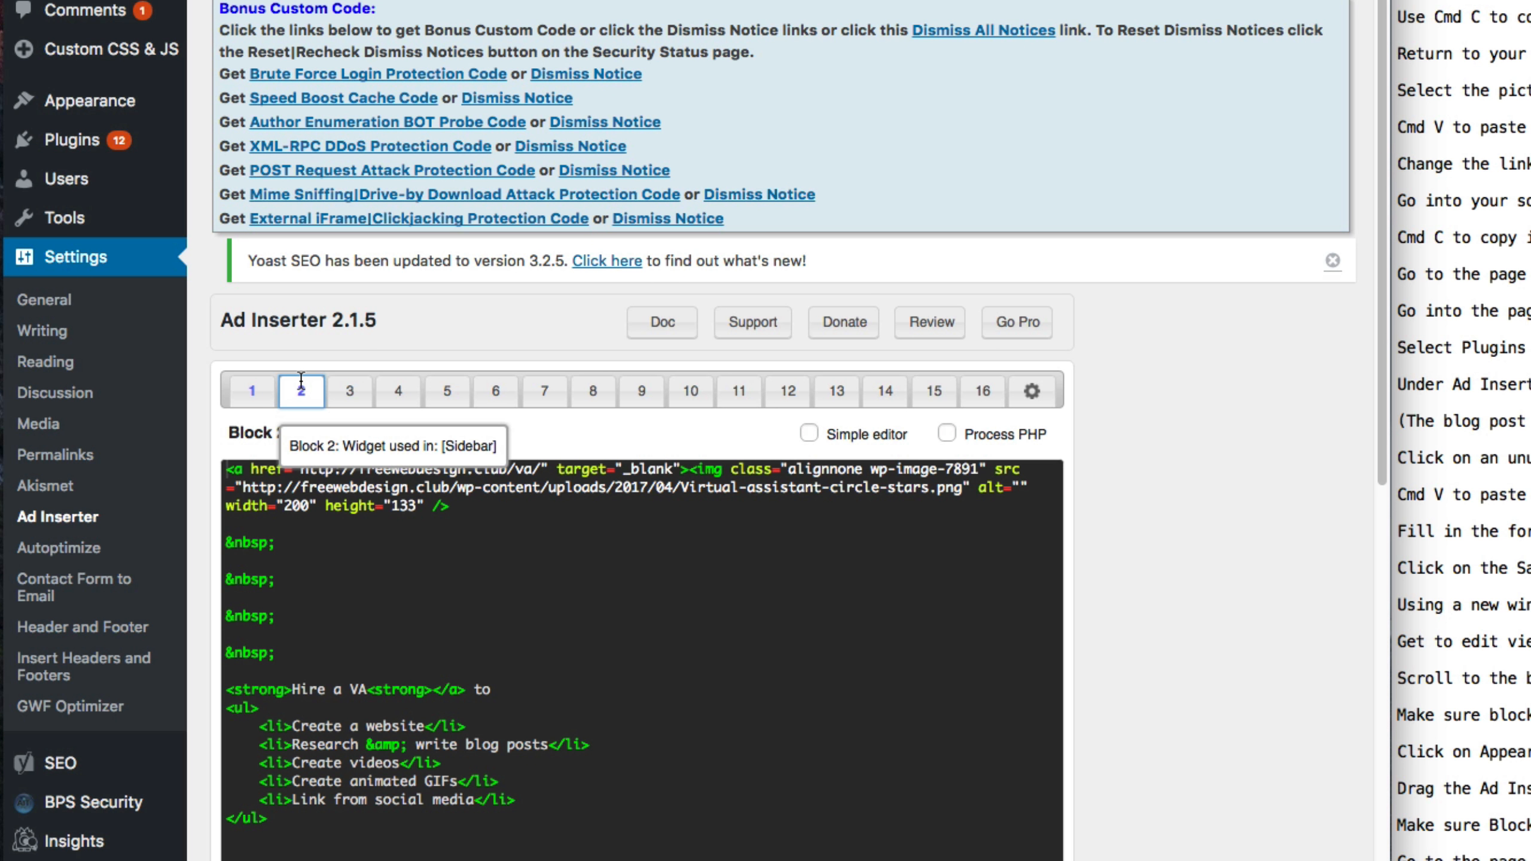
mouse_move(275, 649)
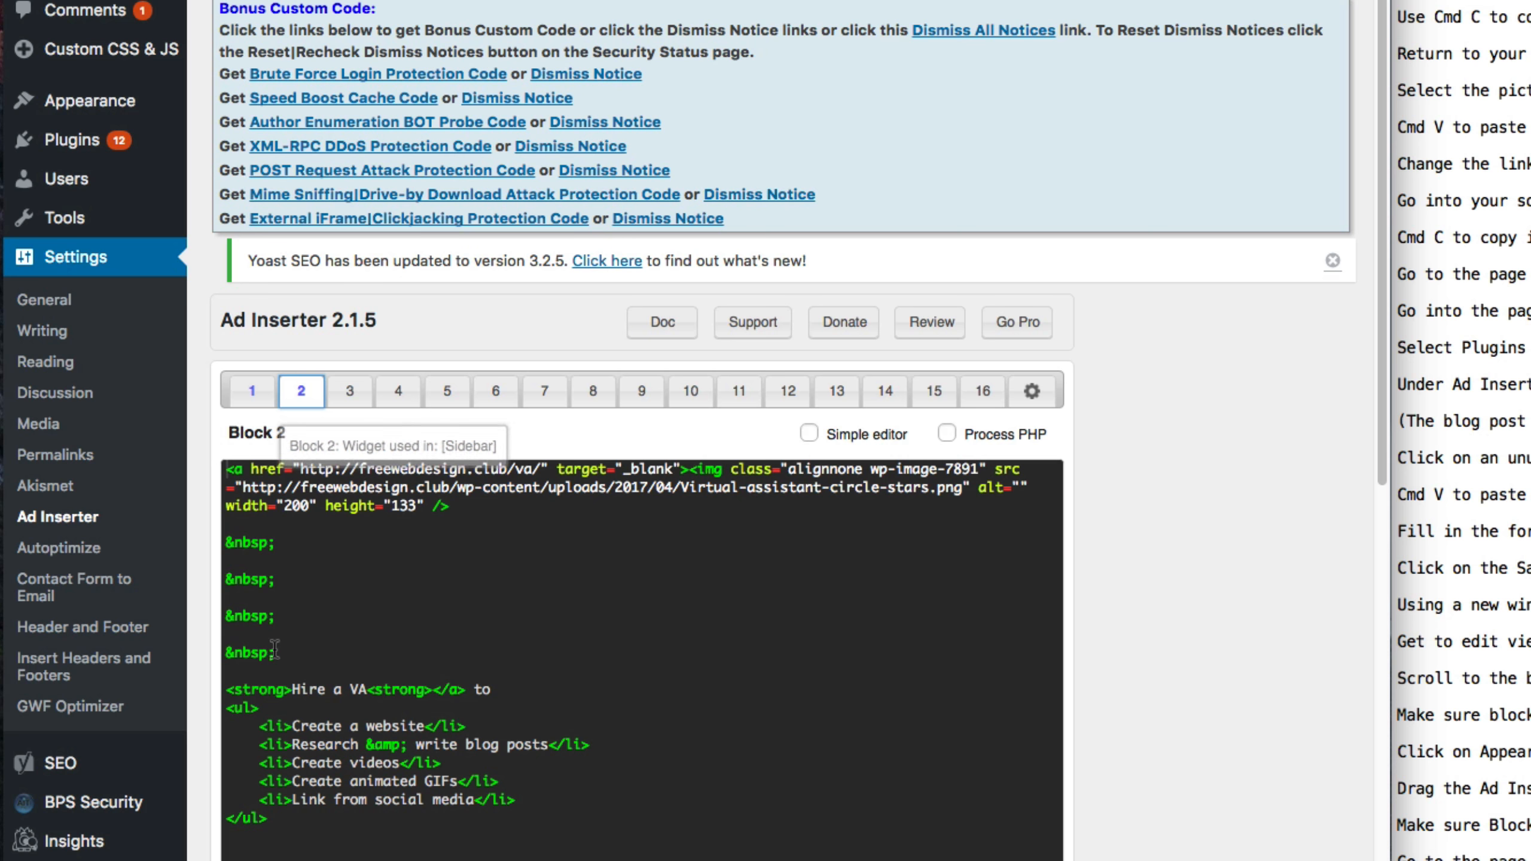
click(349, 390)
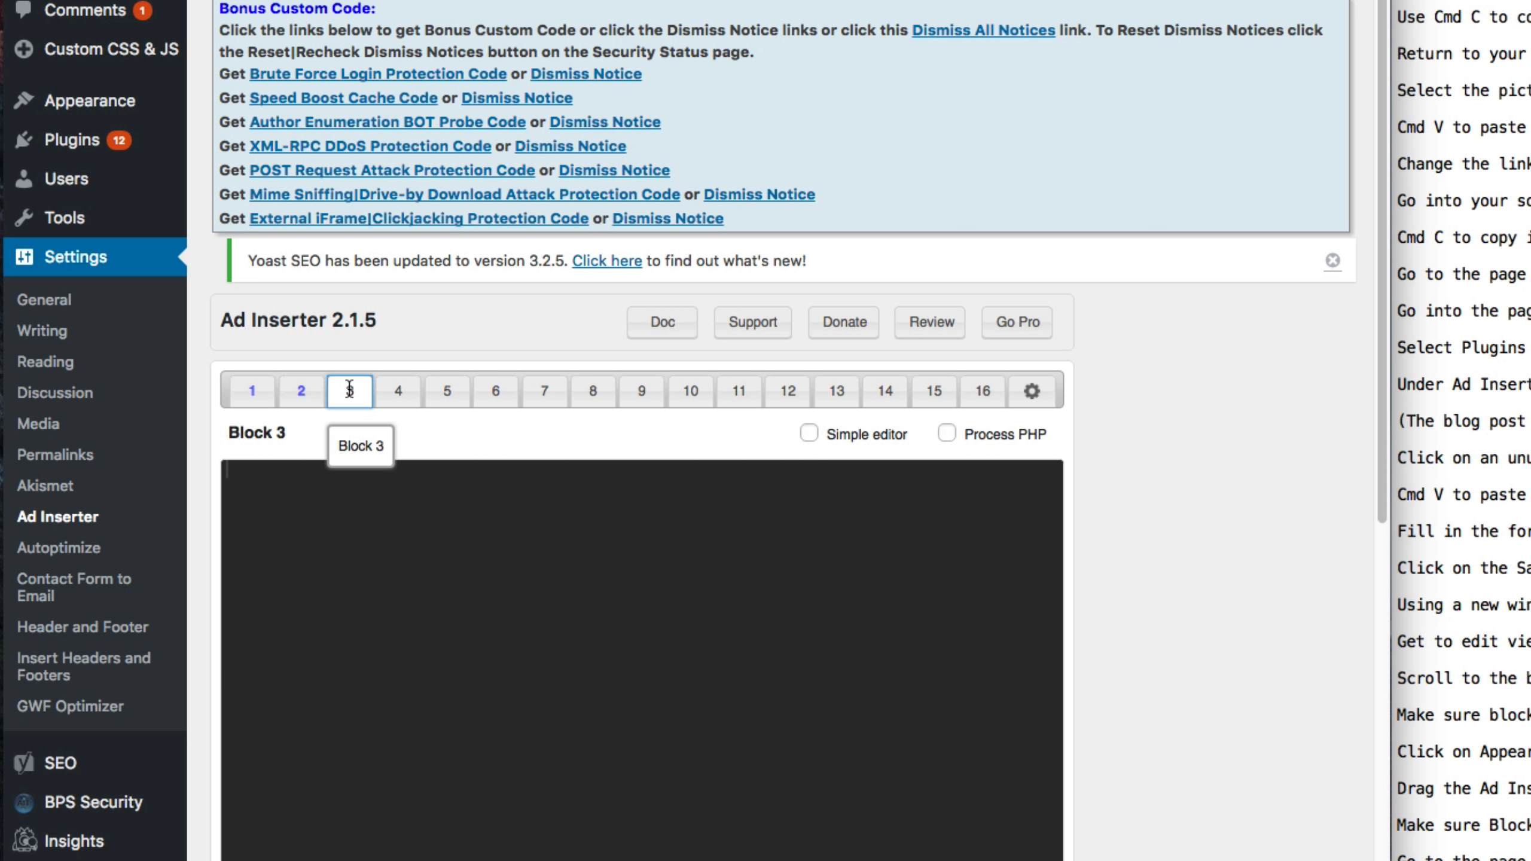
click(349, 391)
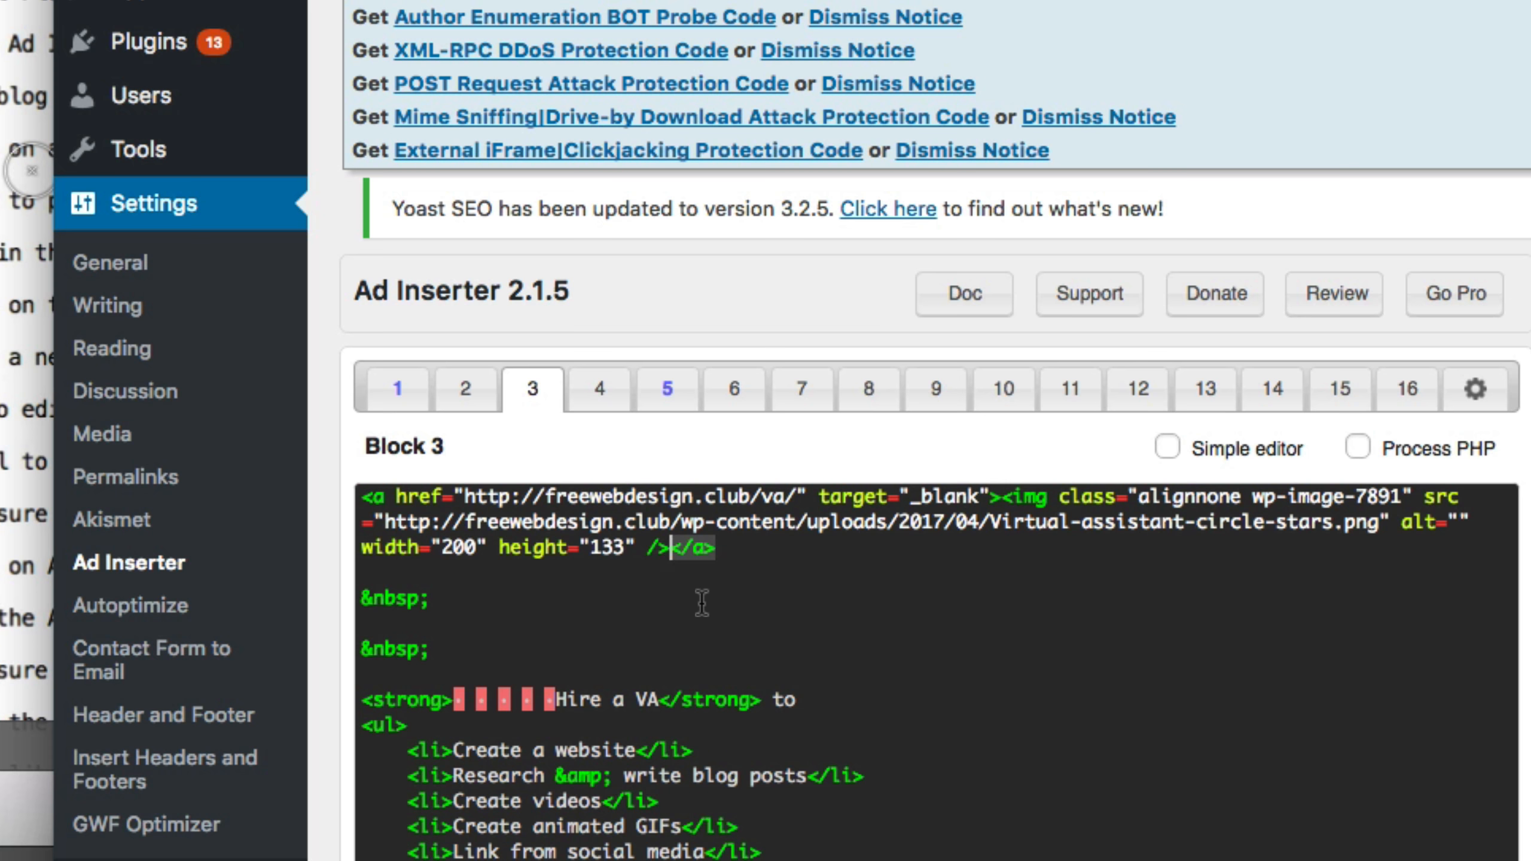
key(cmd+x)
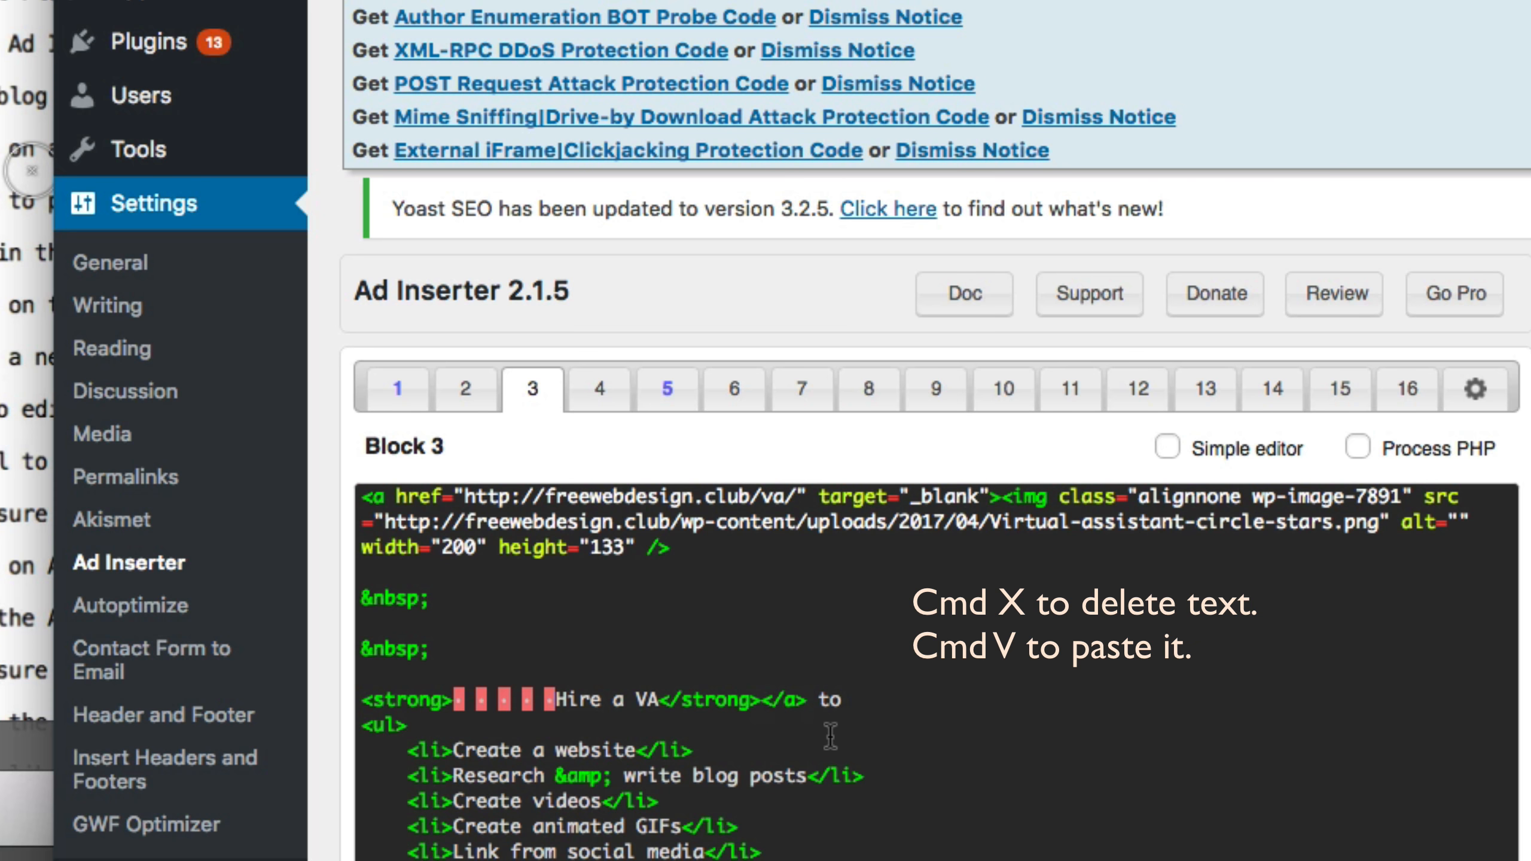
scroll(down, 3)
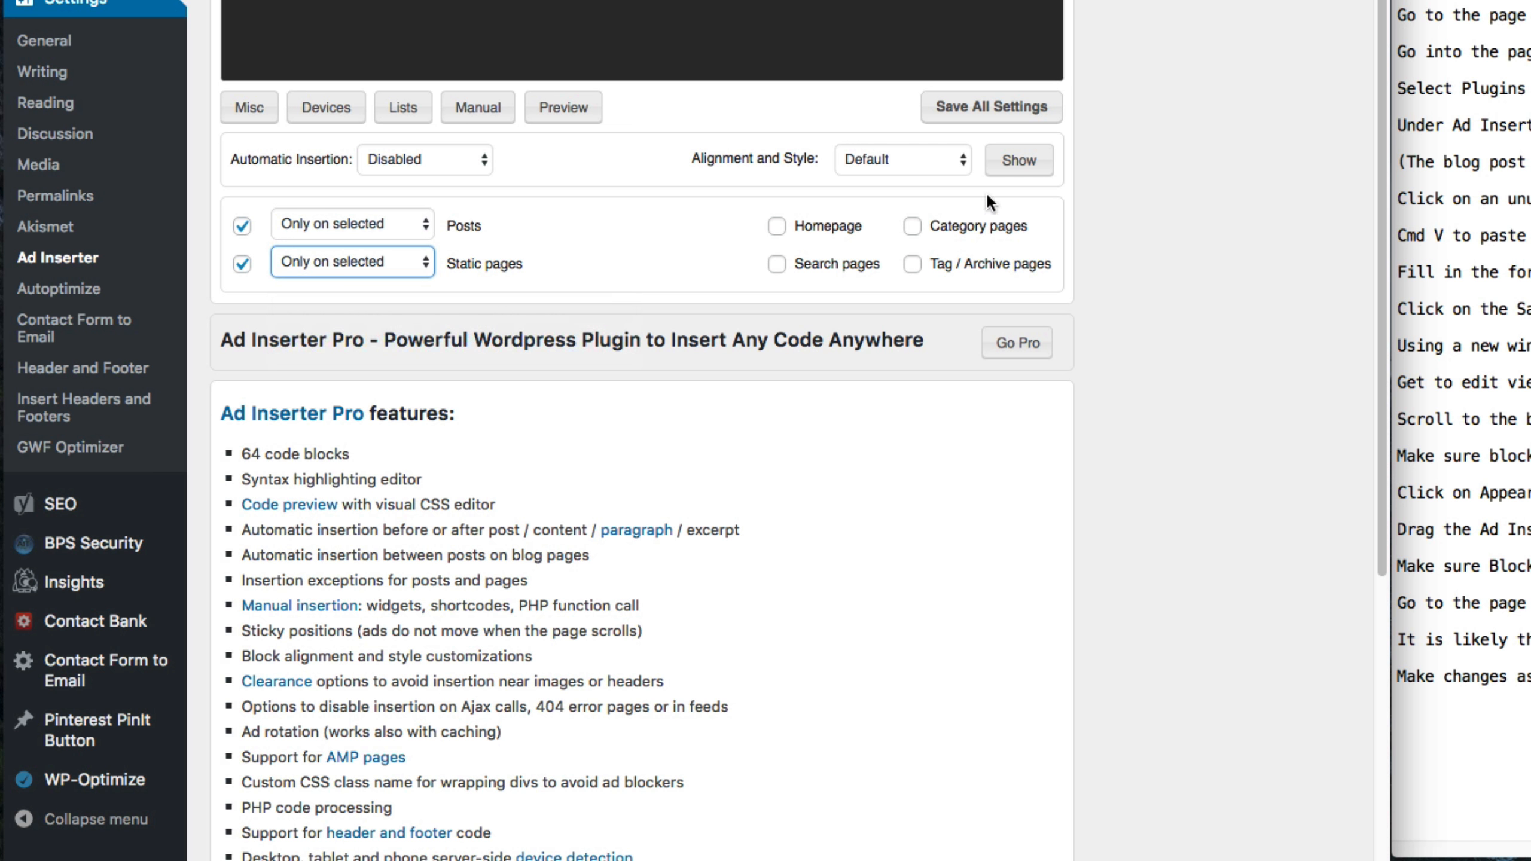
Set block 3 to Align Left, show the Lists options and save all Ad Inserter settings
click(901, 159)
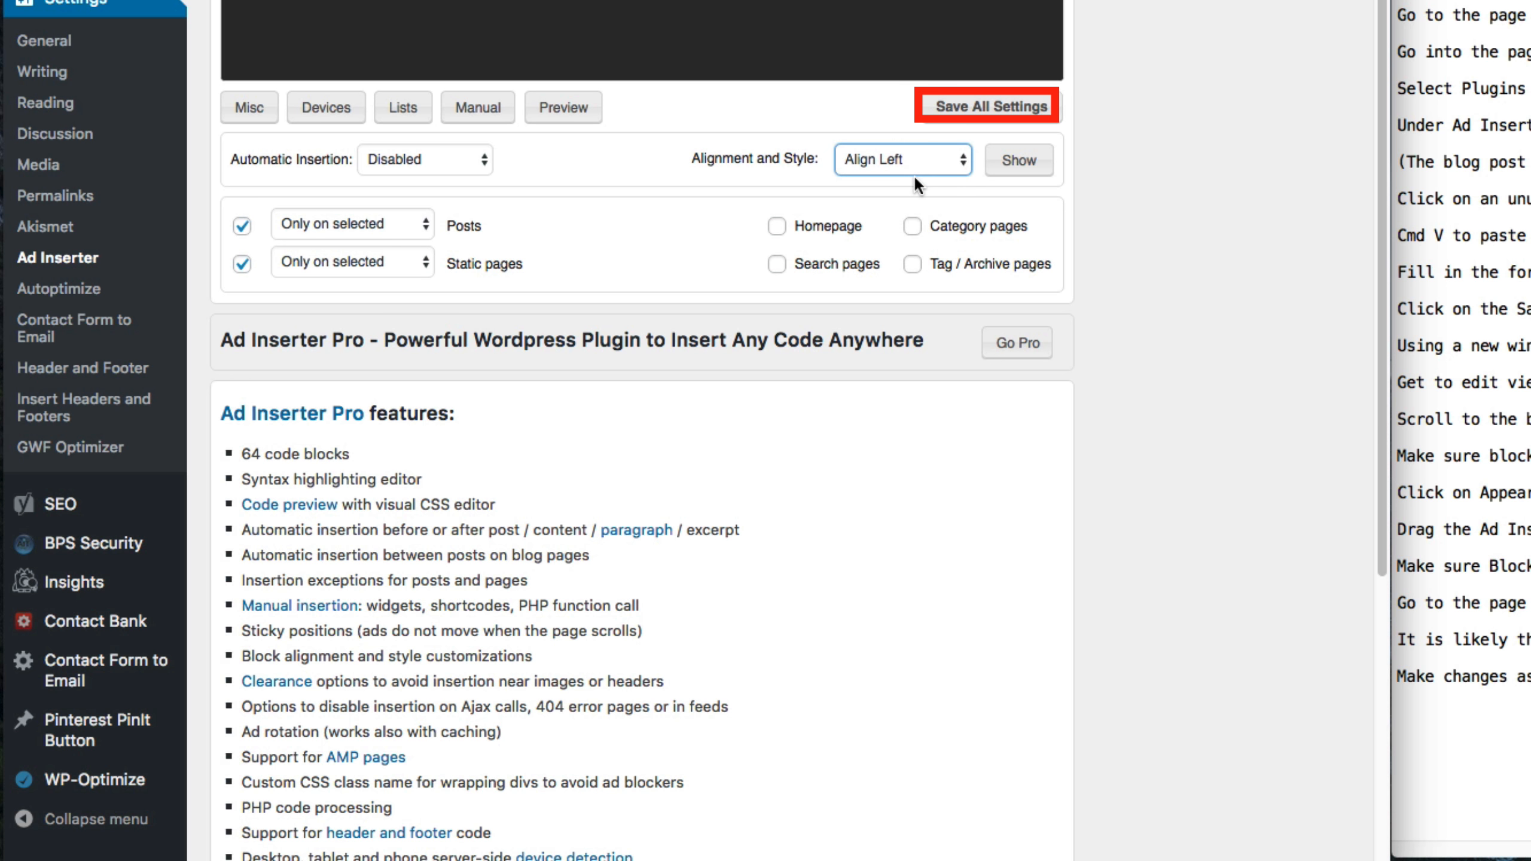
mouse_move(593, 184)
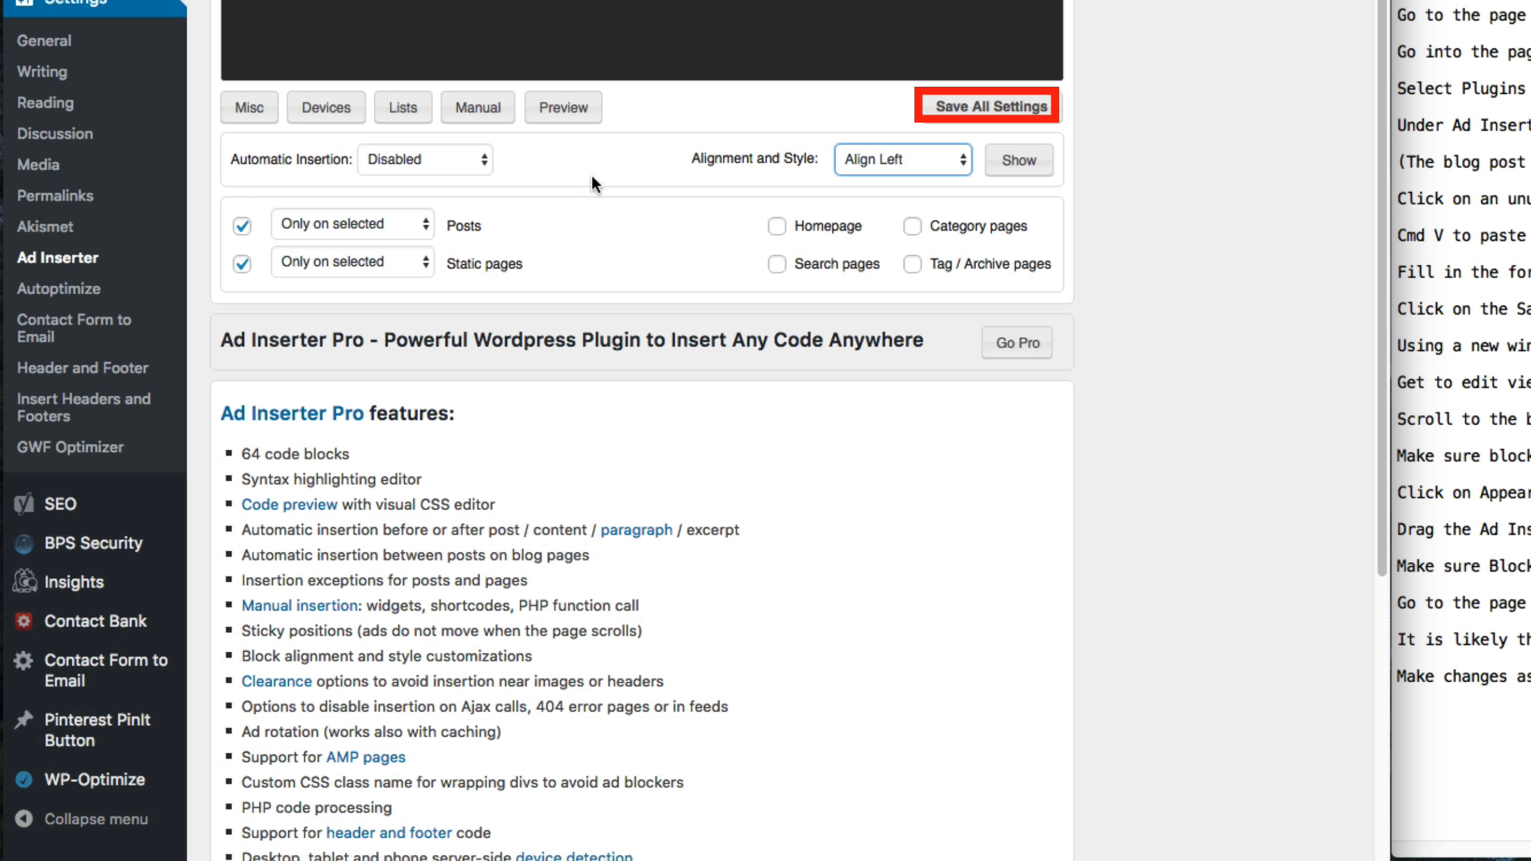
click(403, 107)
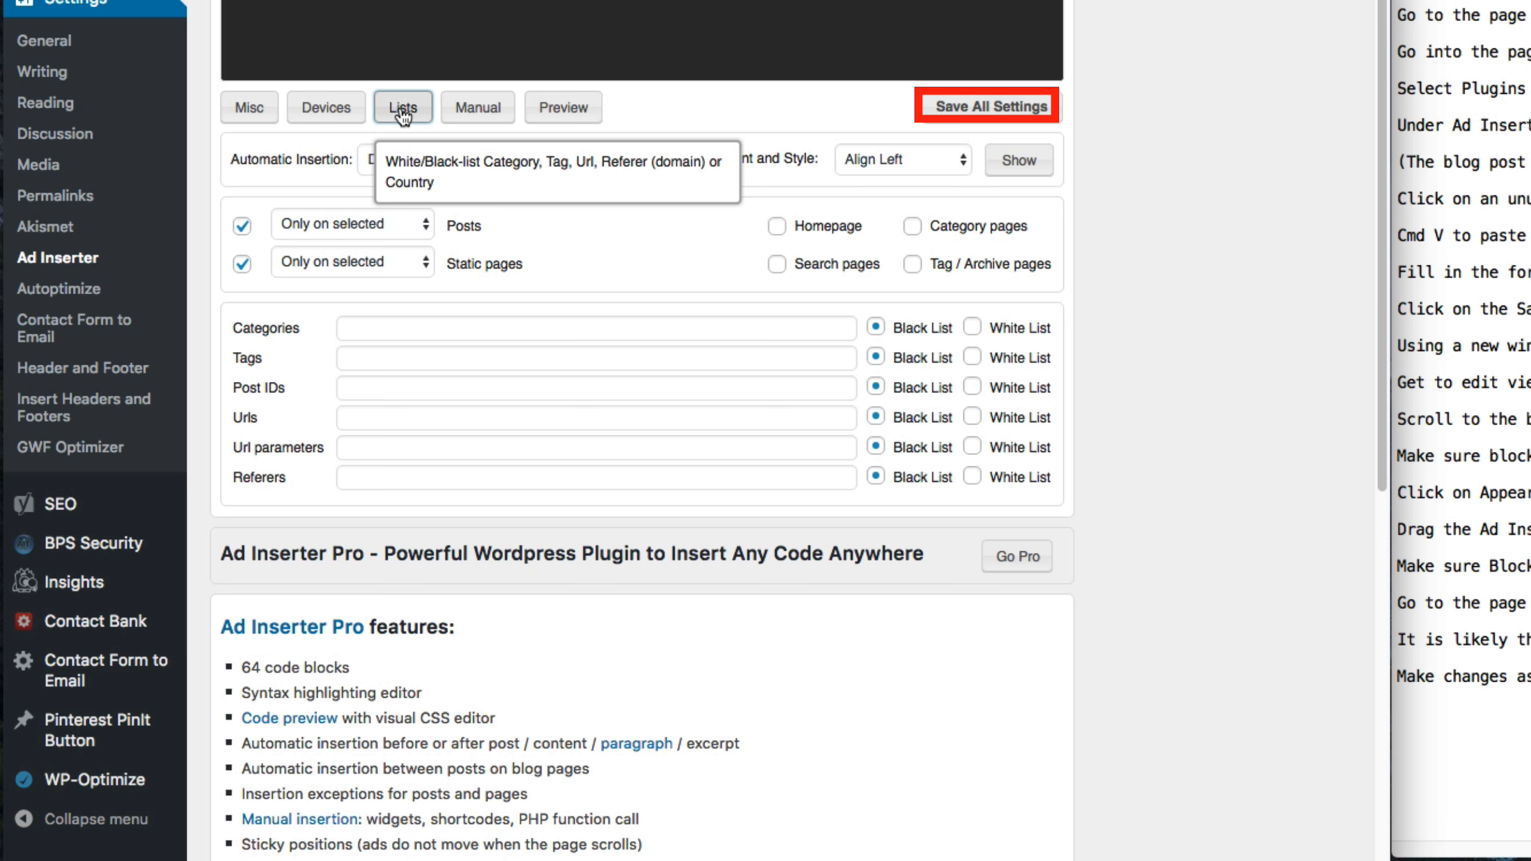
mouse_move(443, 108)
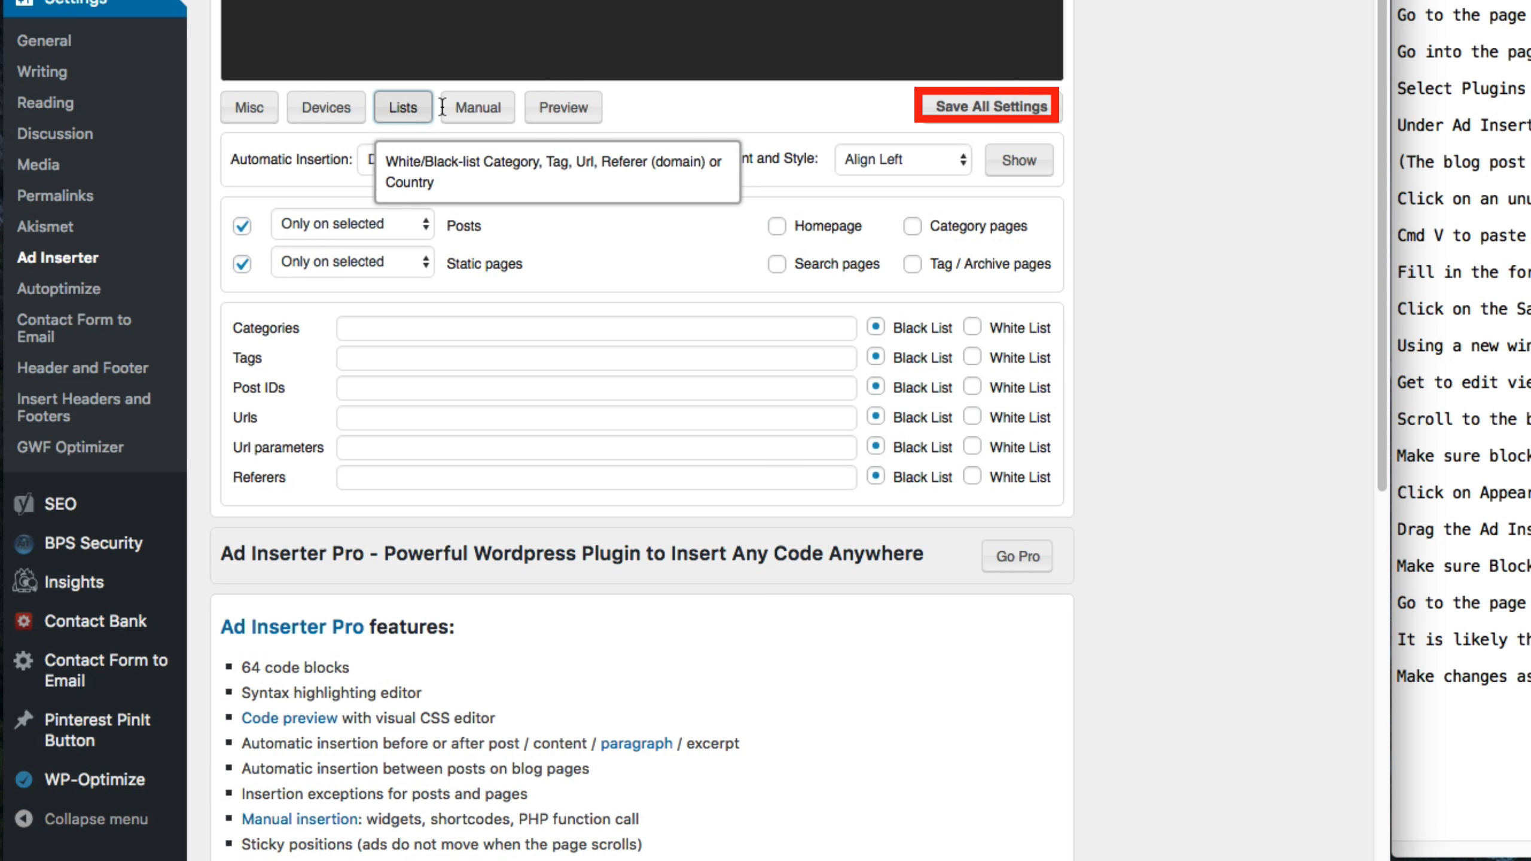
click(478, 108)
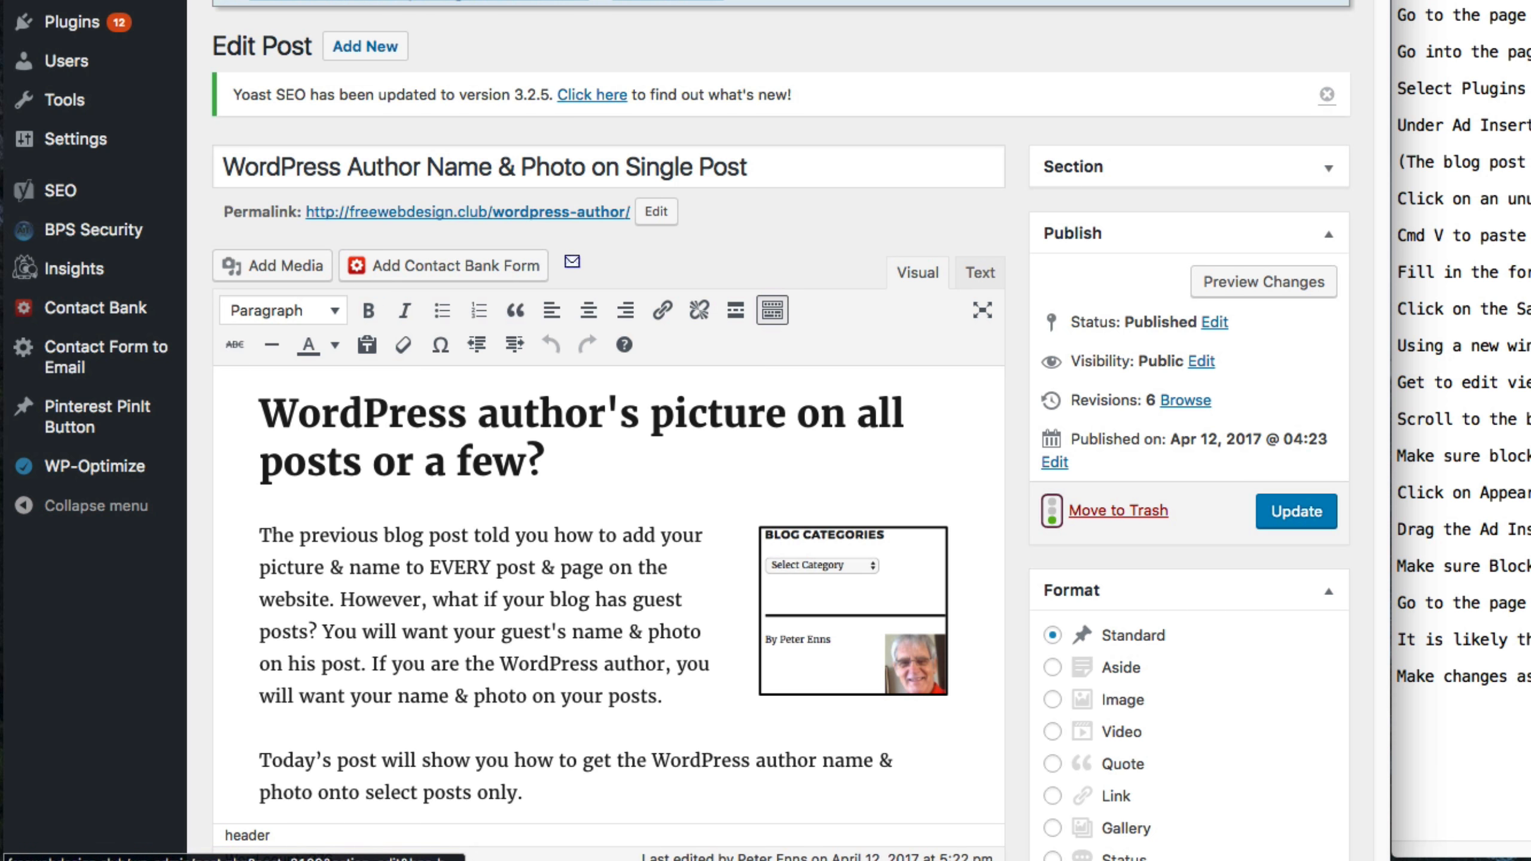
Tick Enabled for Block 3 in the post's Ad Inserter Exceptions and update the post
scroll(down, 3)
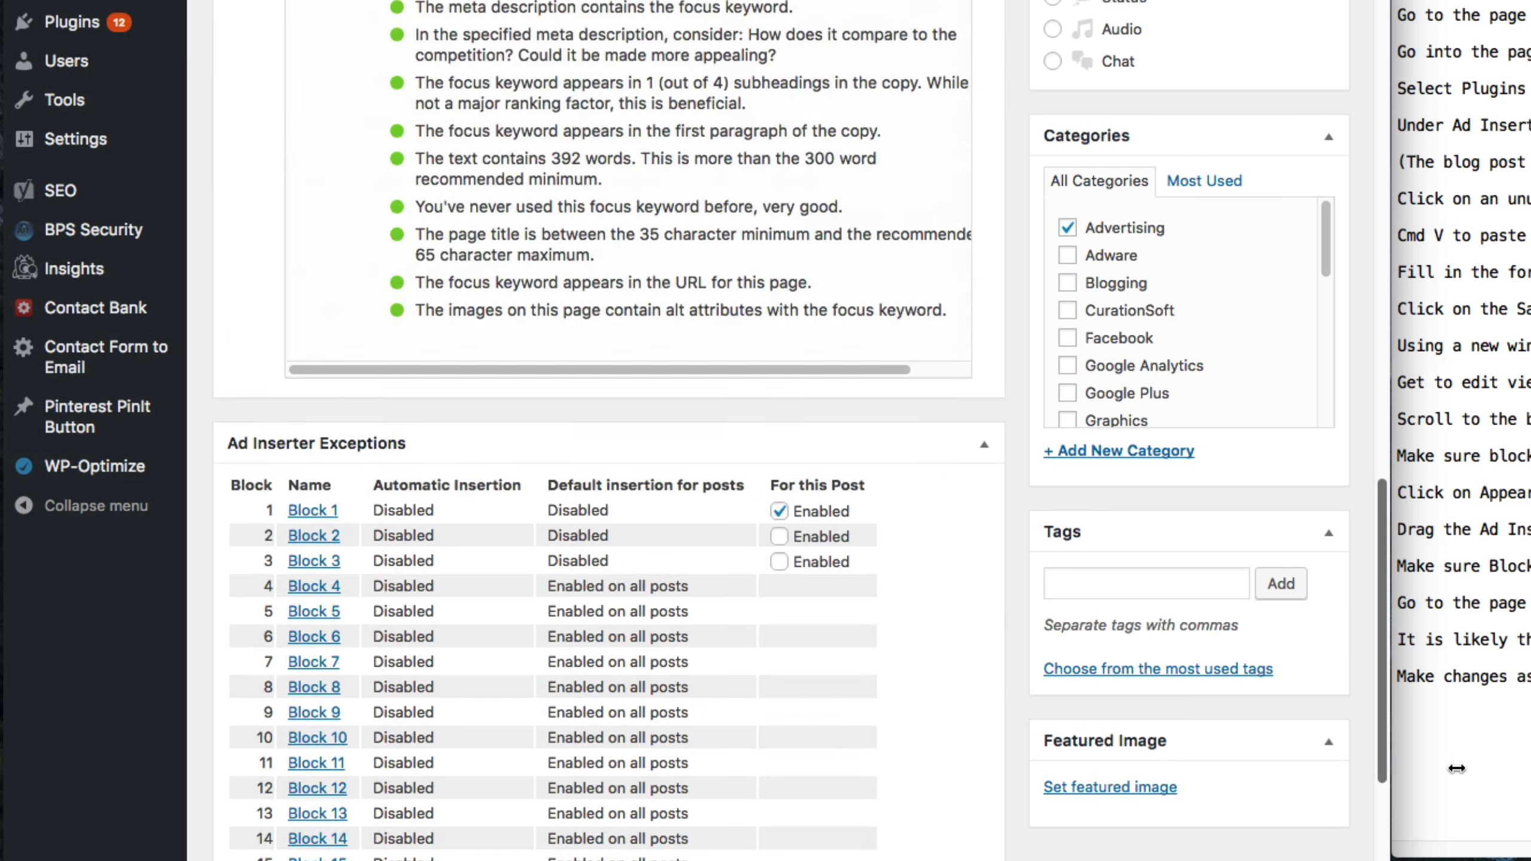
scroll(down, 3)
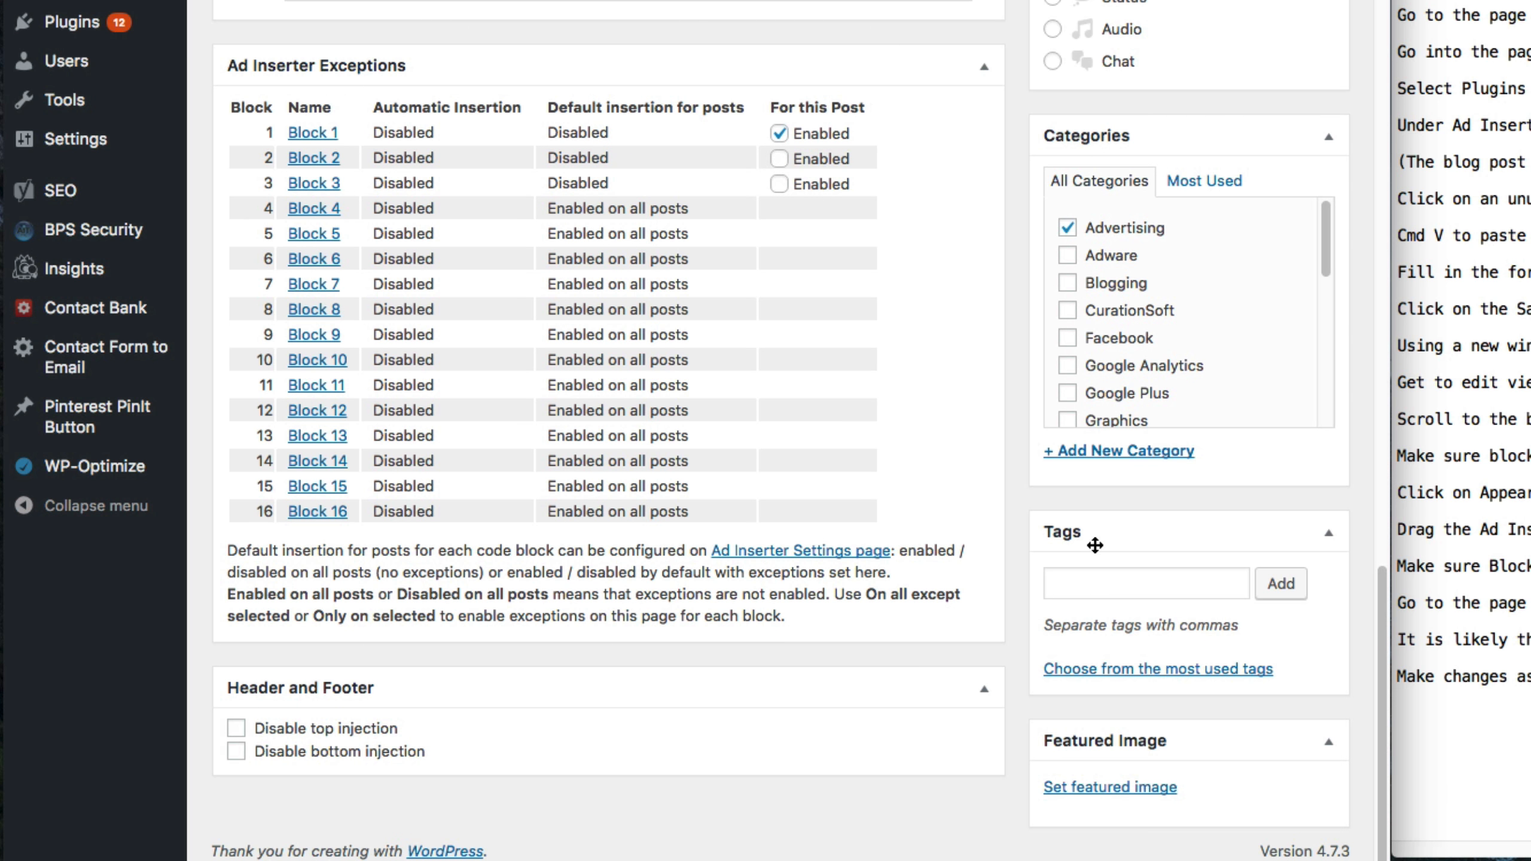
click(779, 185)
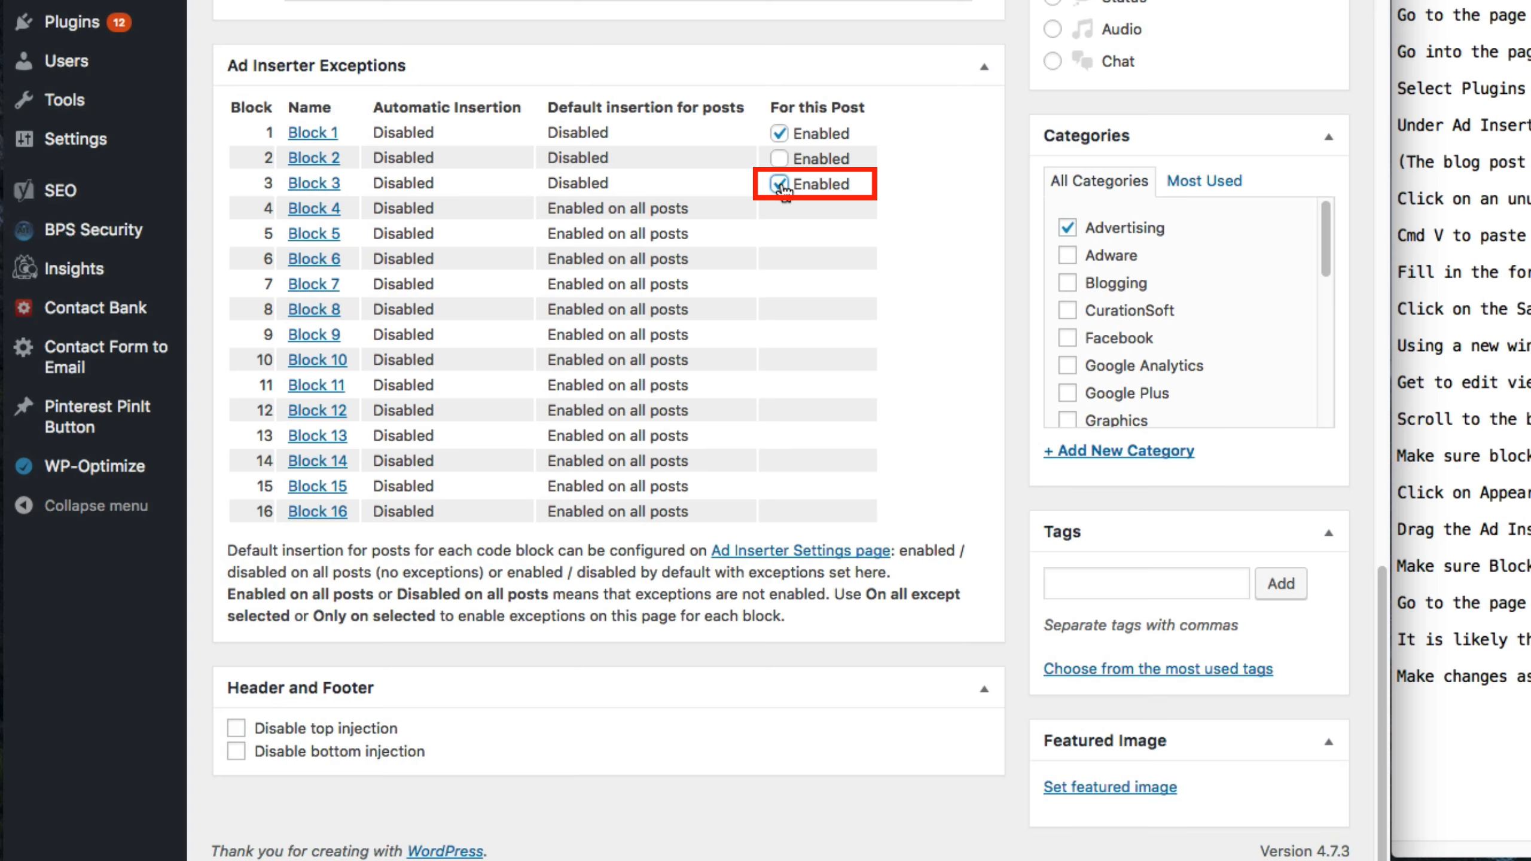
click(86, 14)
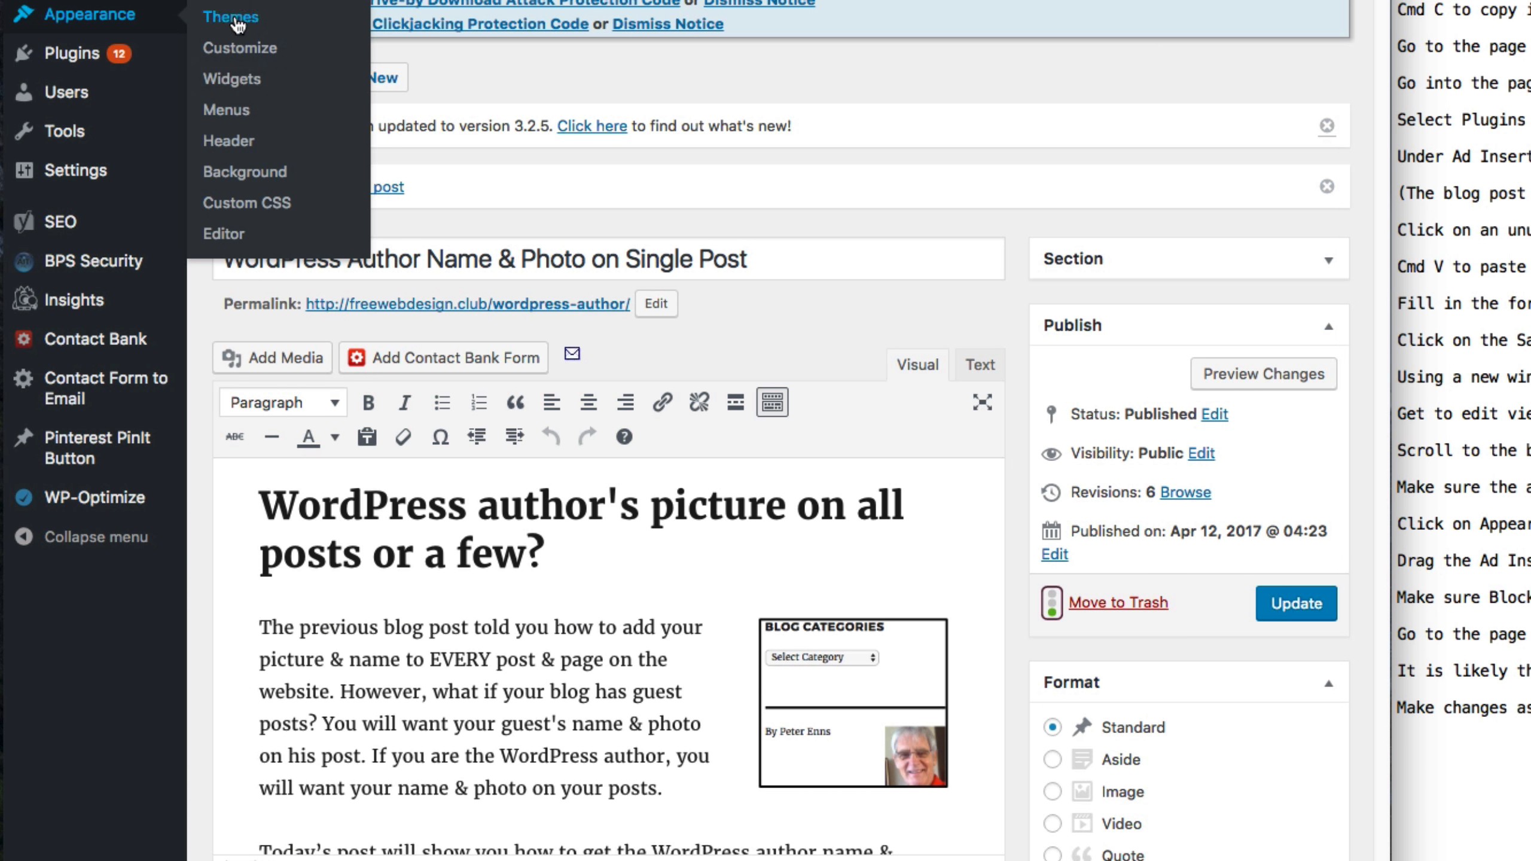
Set the sidebar Ad Inserter widget to 3 - Block 3, save it, and view the post showing the Hire a VA ad
click(231, 79)
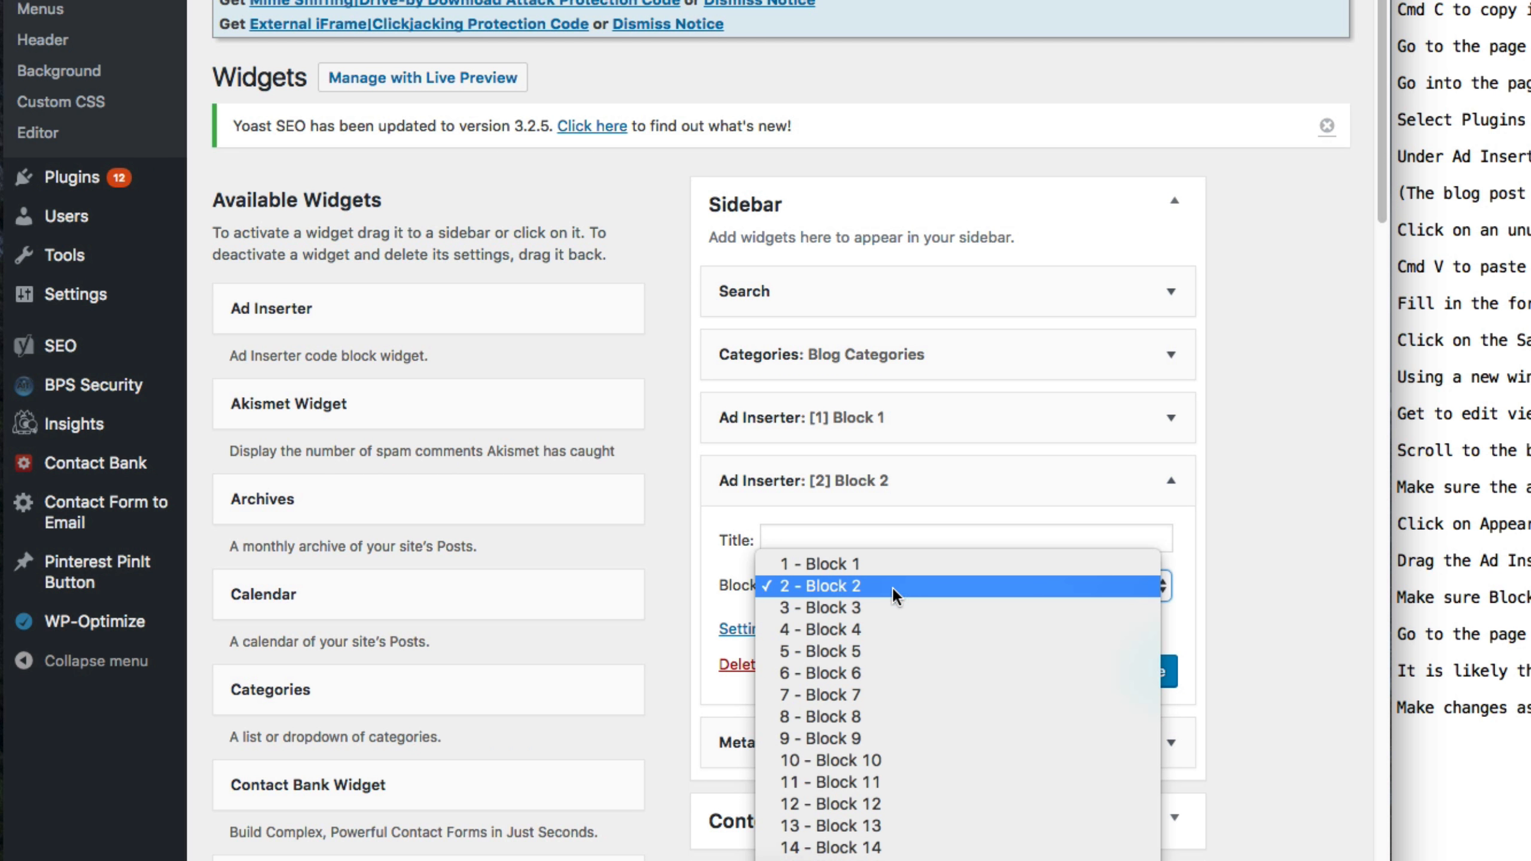
click(827, 607)
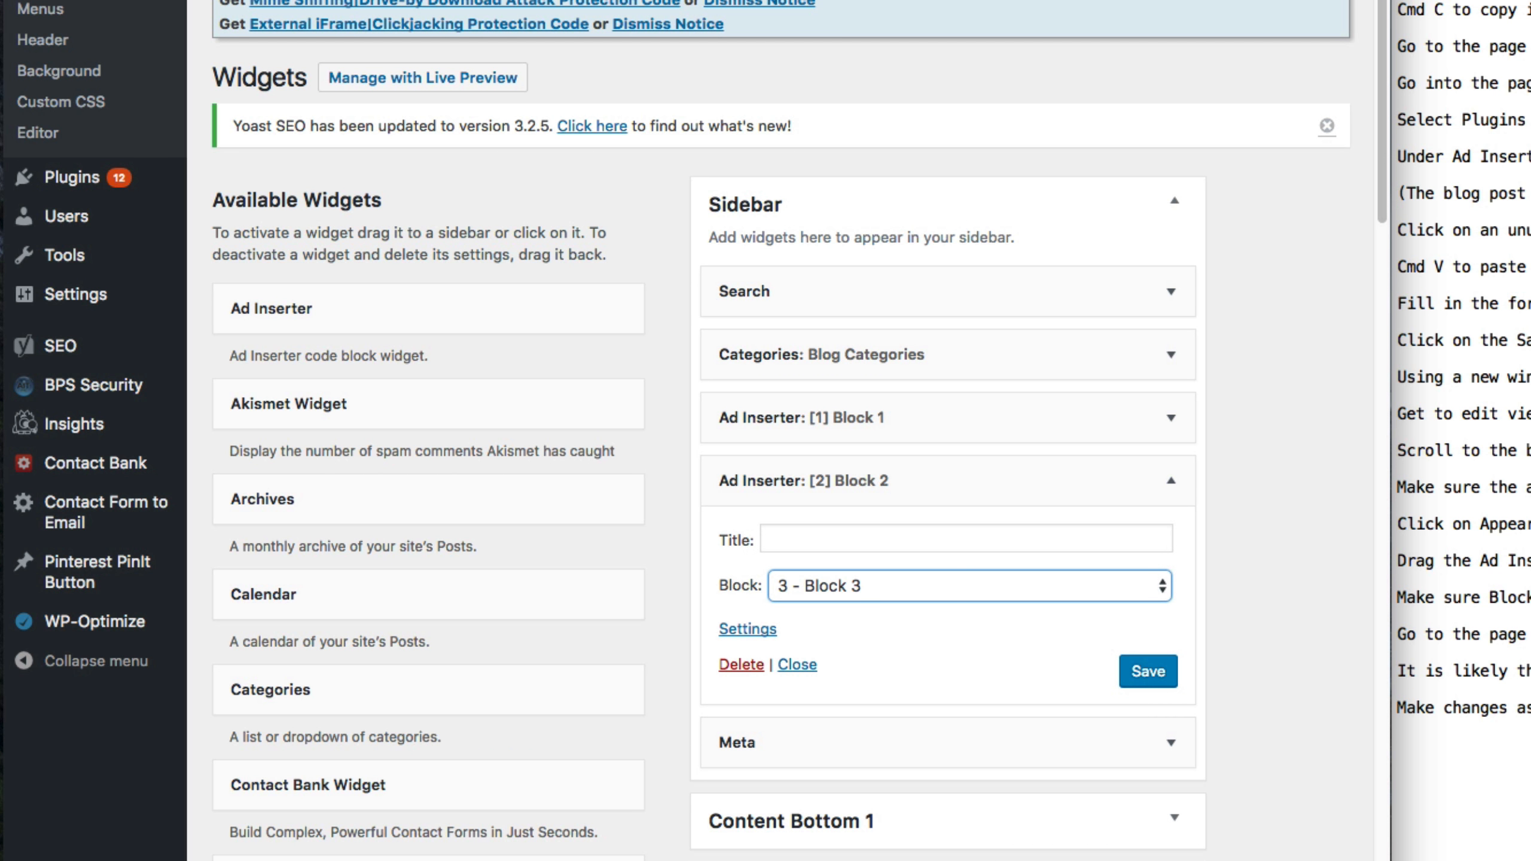
click(1148, 672)
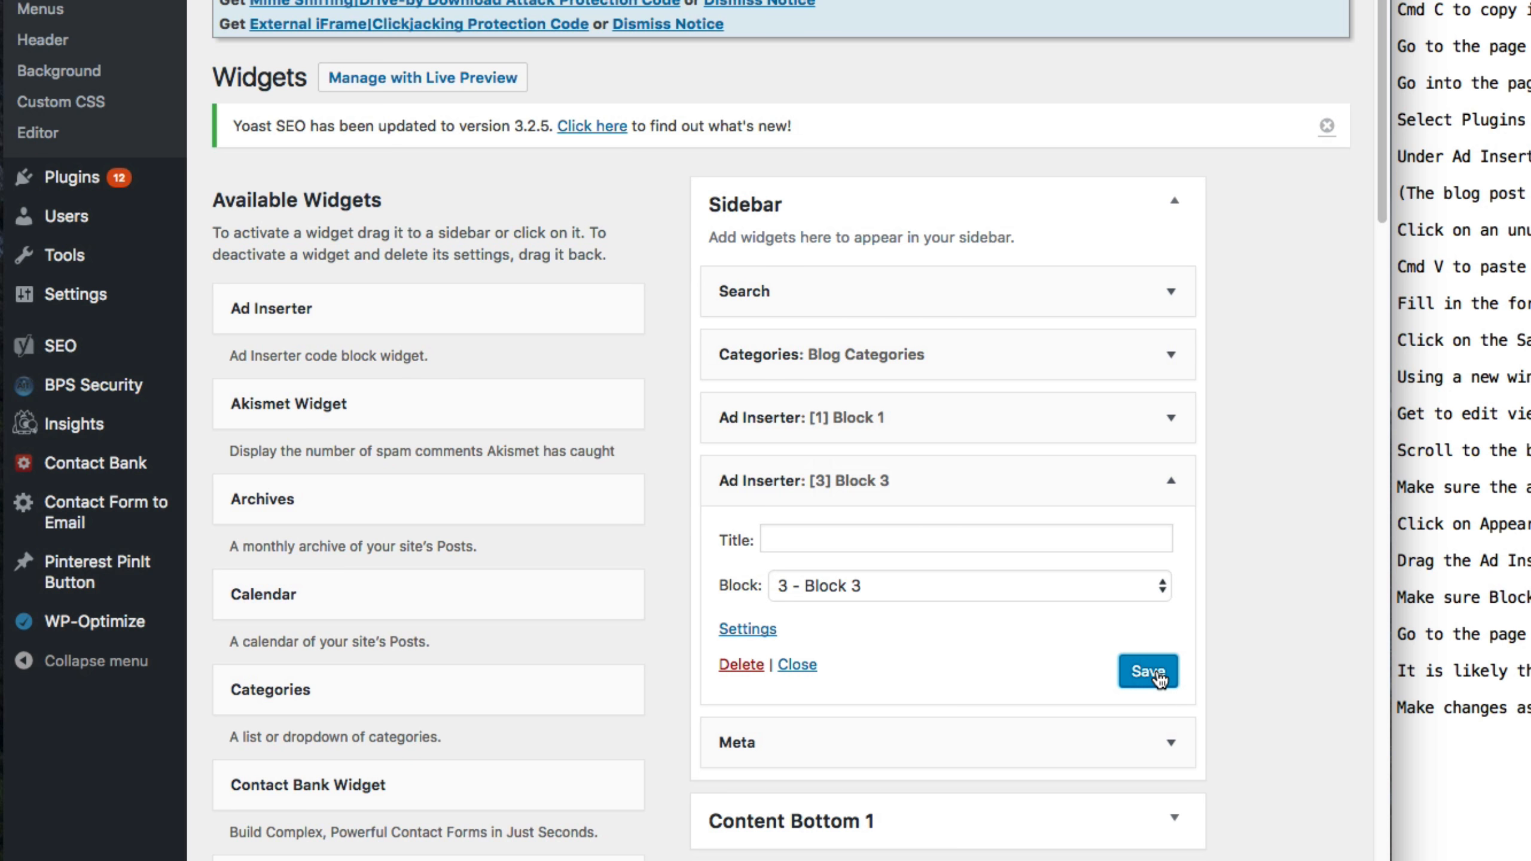
click(1148, 672)
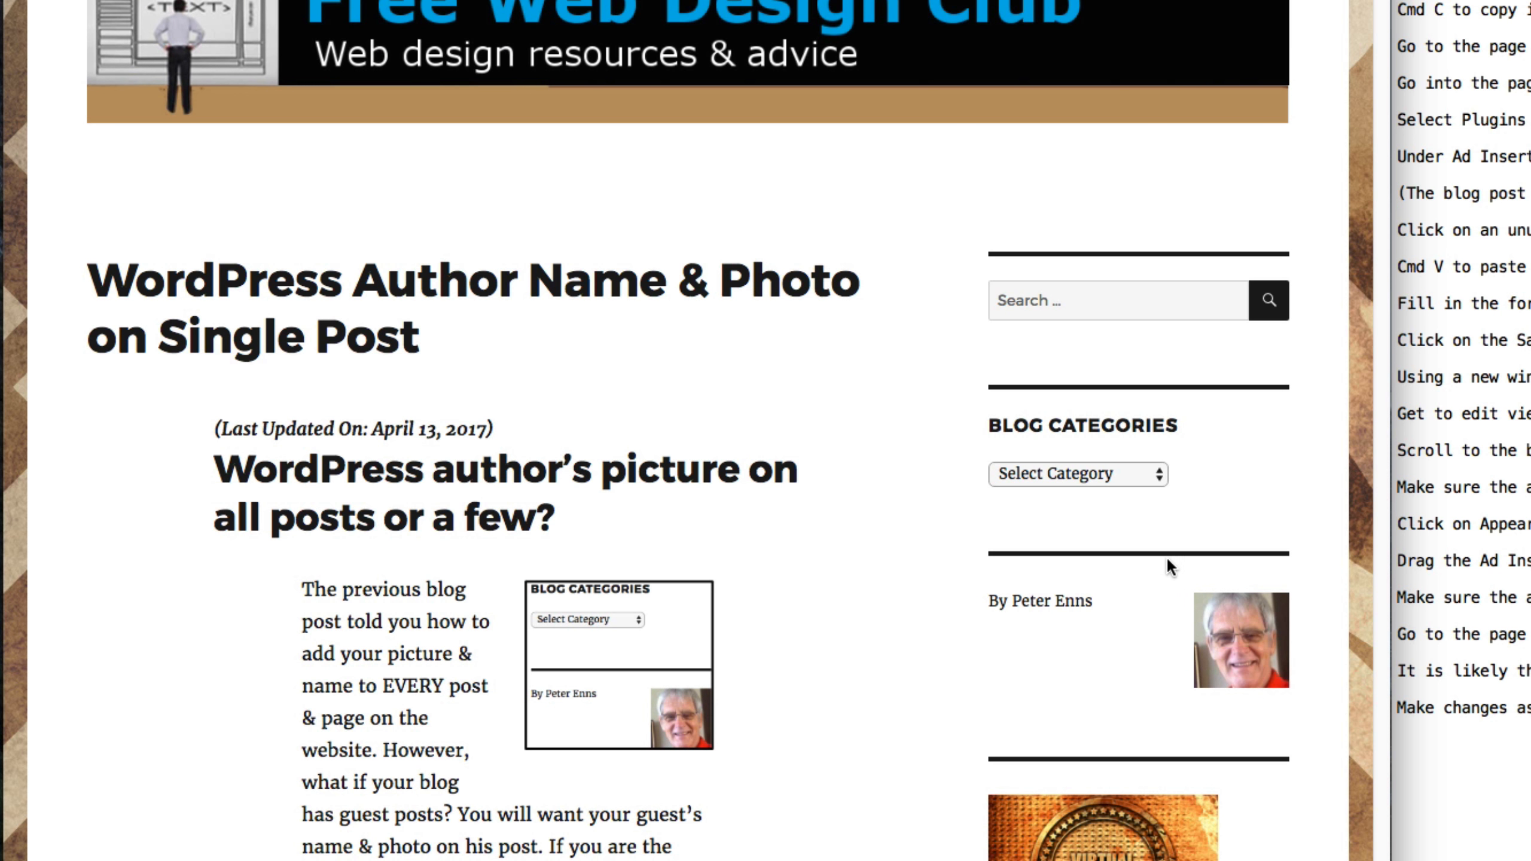
scroll(down, 3)
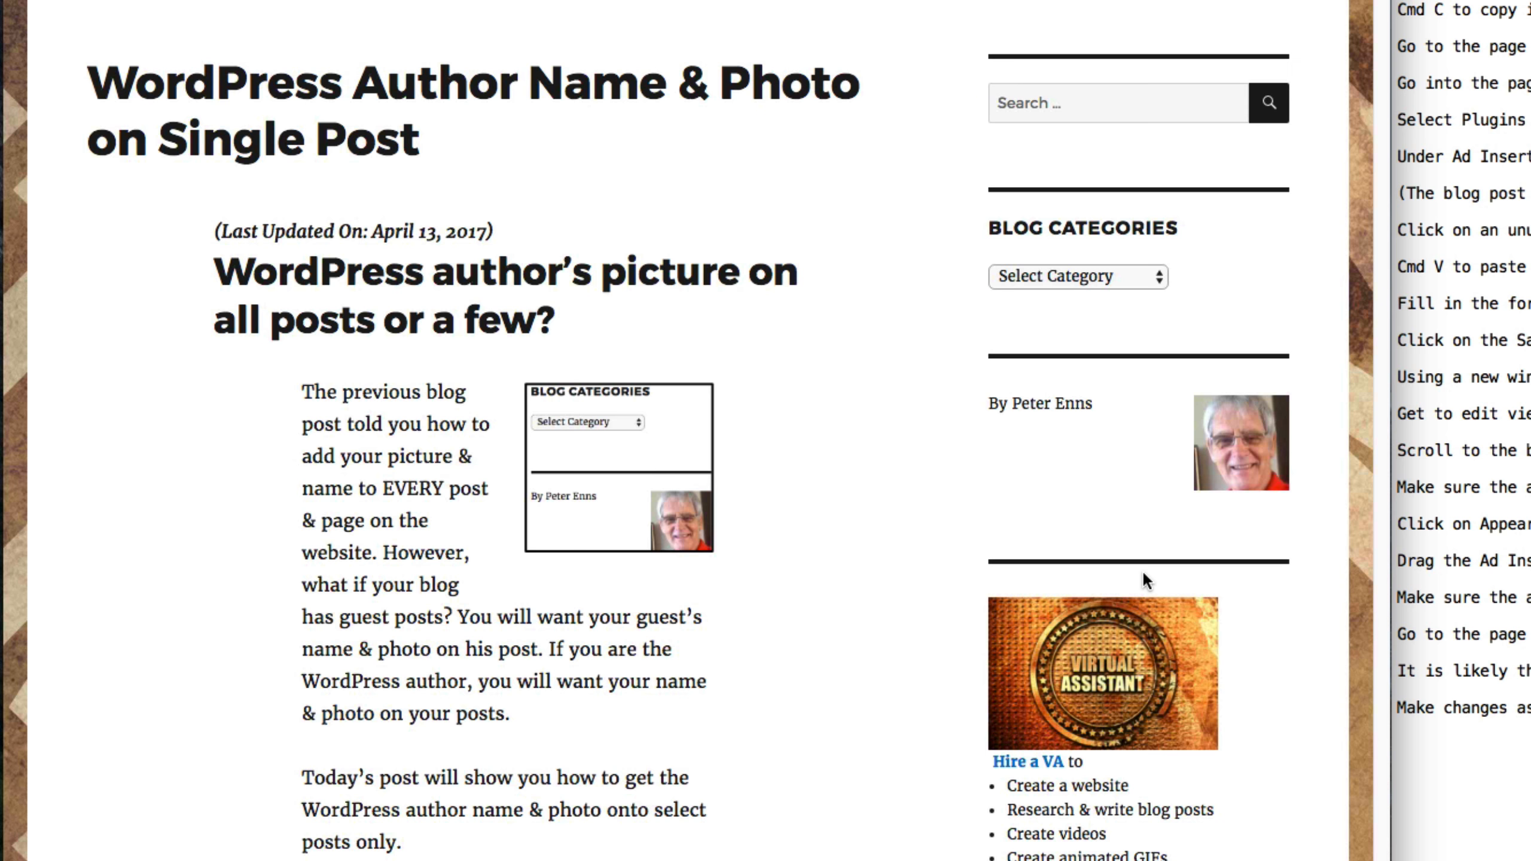